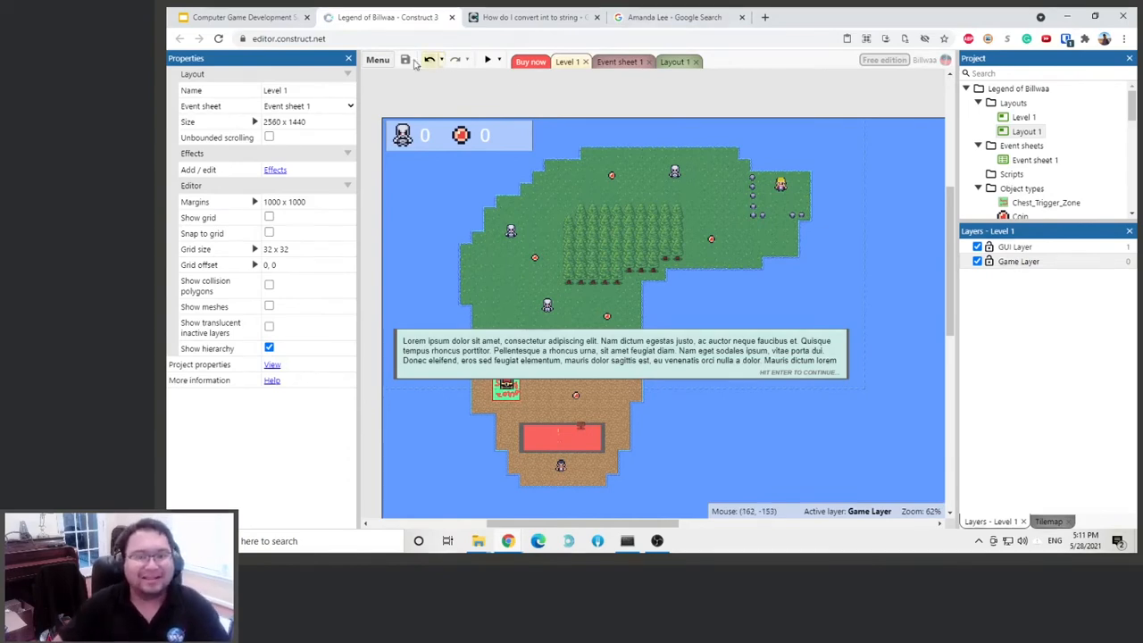
# Export the Legend of Billwaa project to the Scirra Arcade platform with default export options.
pyautogui.click(376, 60)
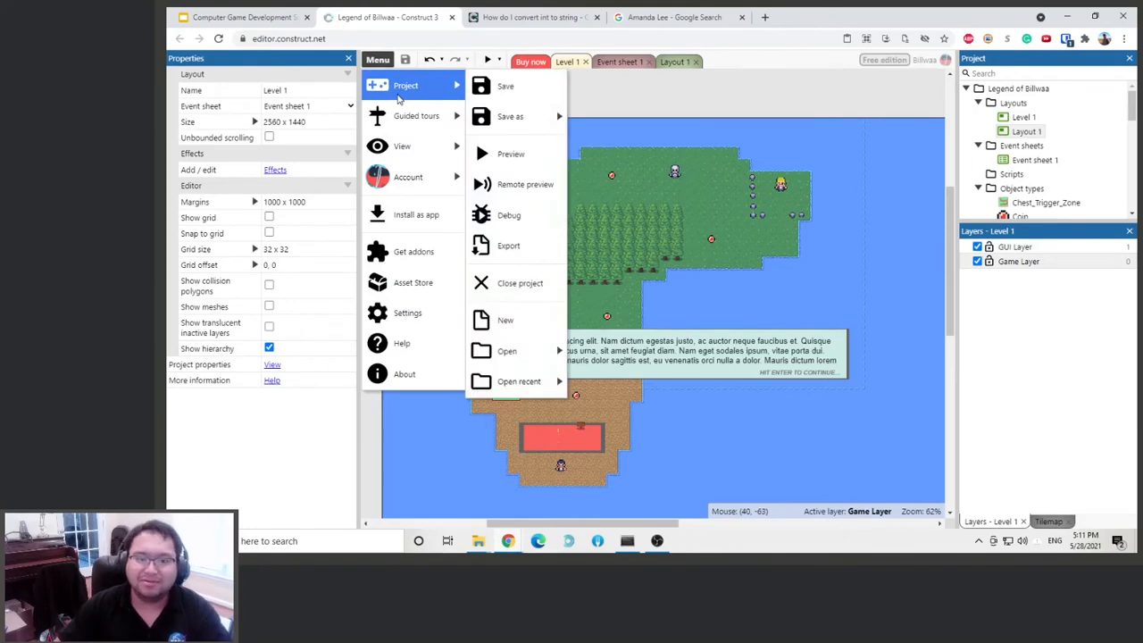
pyautogui.click(508, 245)
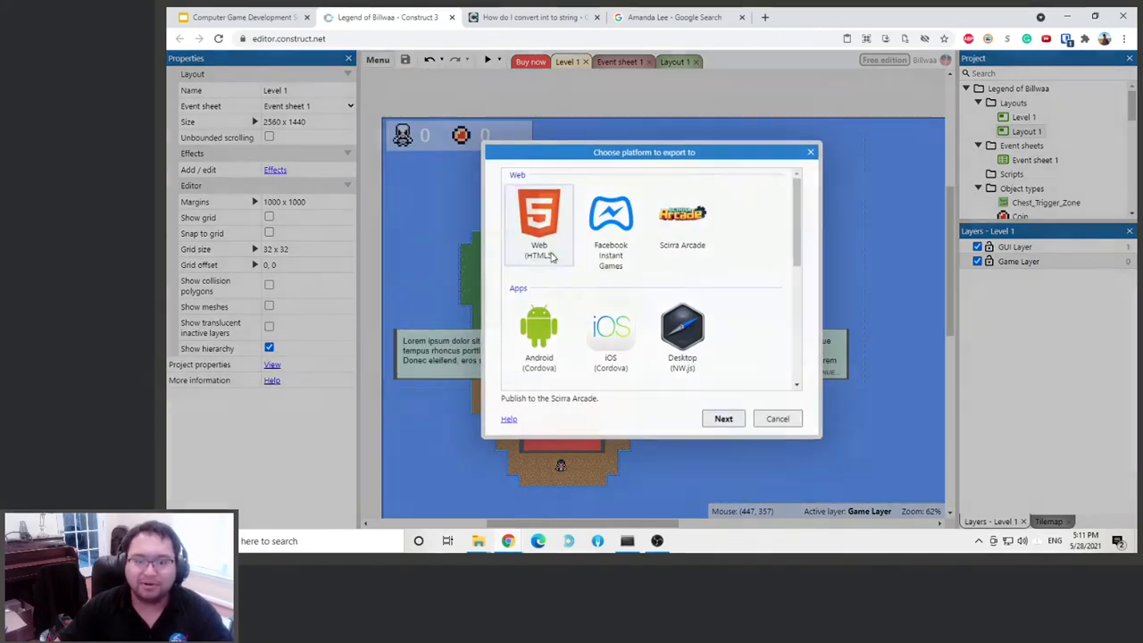
pyautogui.click(682, 219)
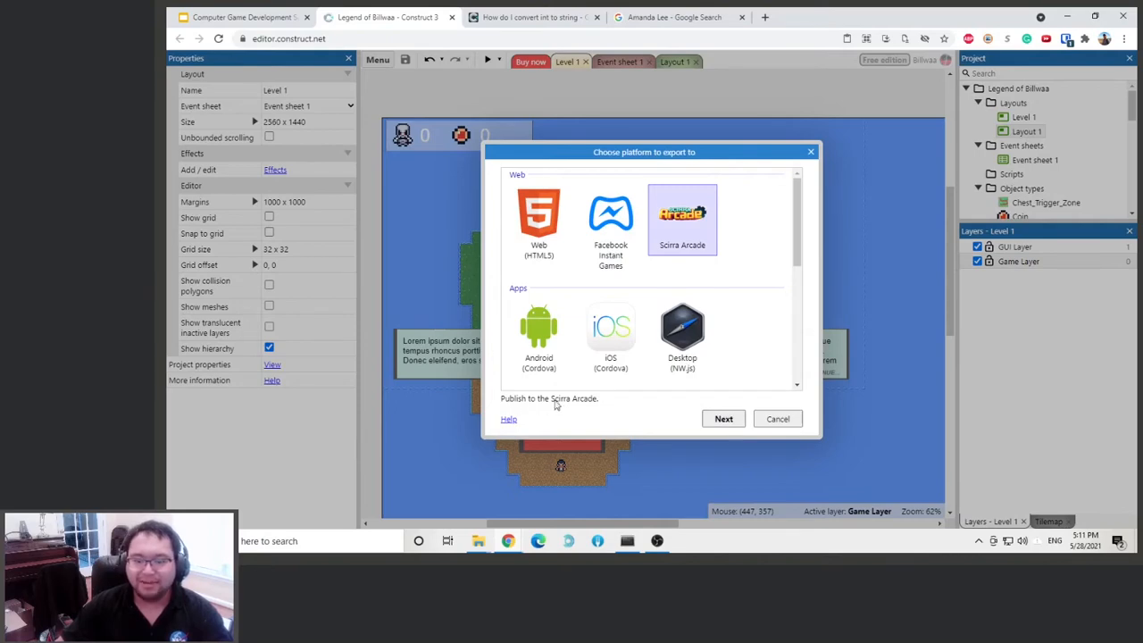
pyautogui.click(723, 418)
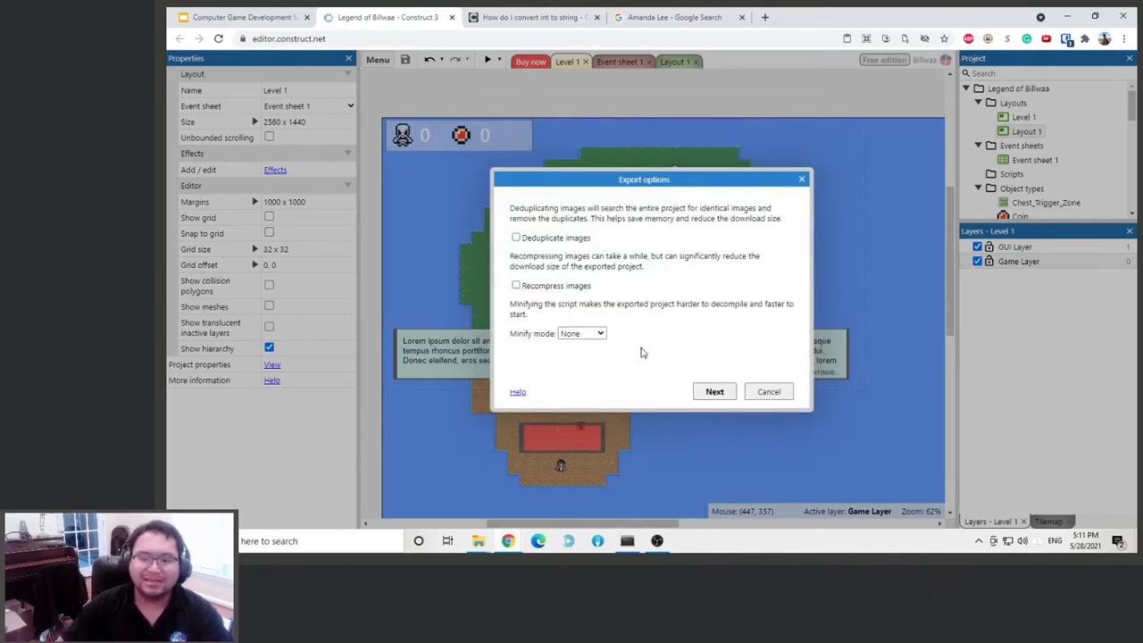
pyautogui.click(715, 391)
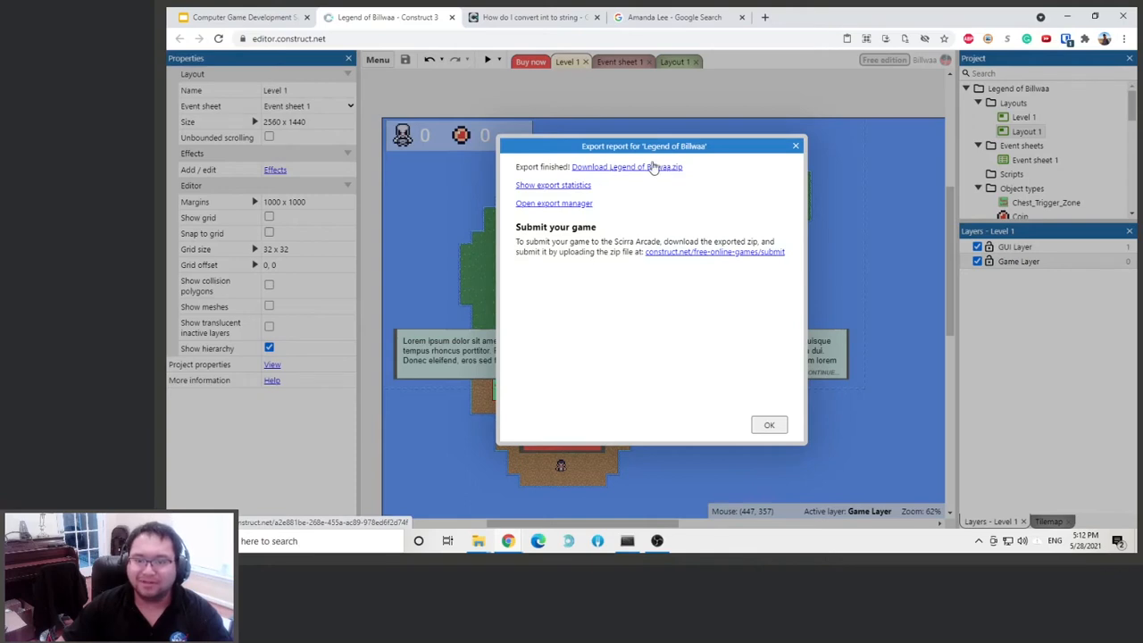
# Download Legend of Billwaa.zip and save it in the NASA Game Design Summer Camp 2021 folder.
pyautogui.click(626, 167)
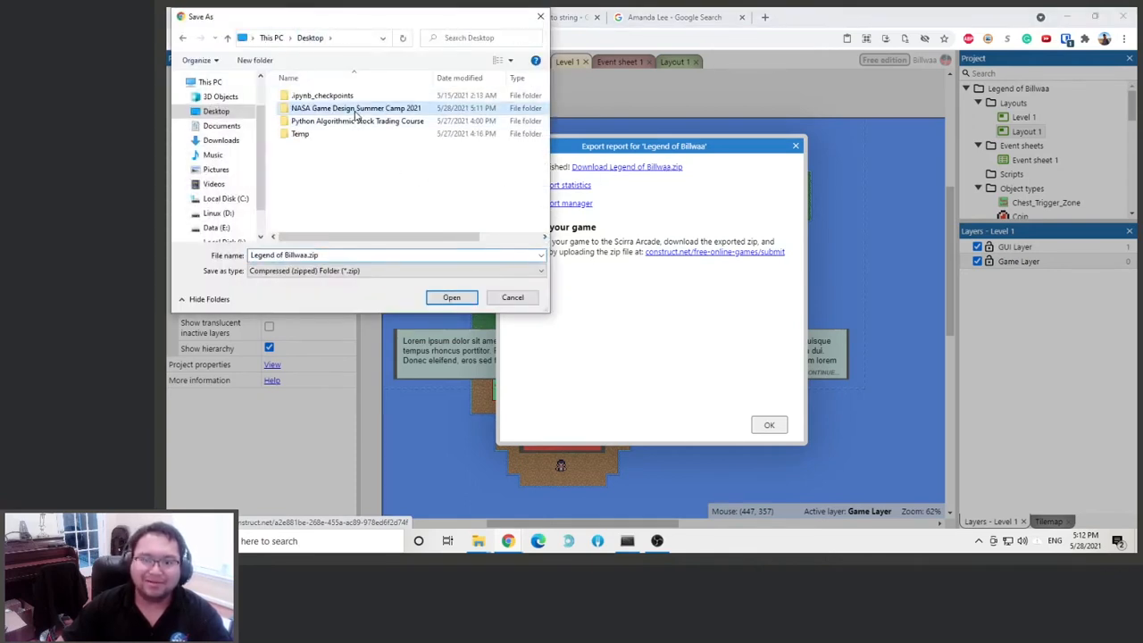
pyautogui.doubleClick(355, 108)
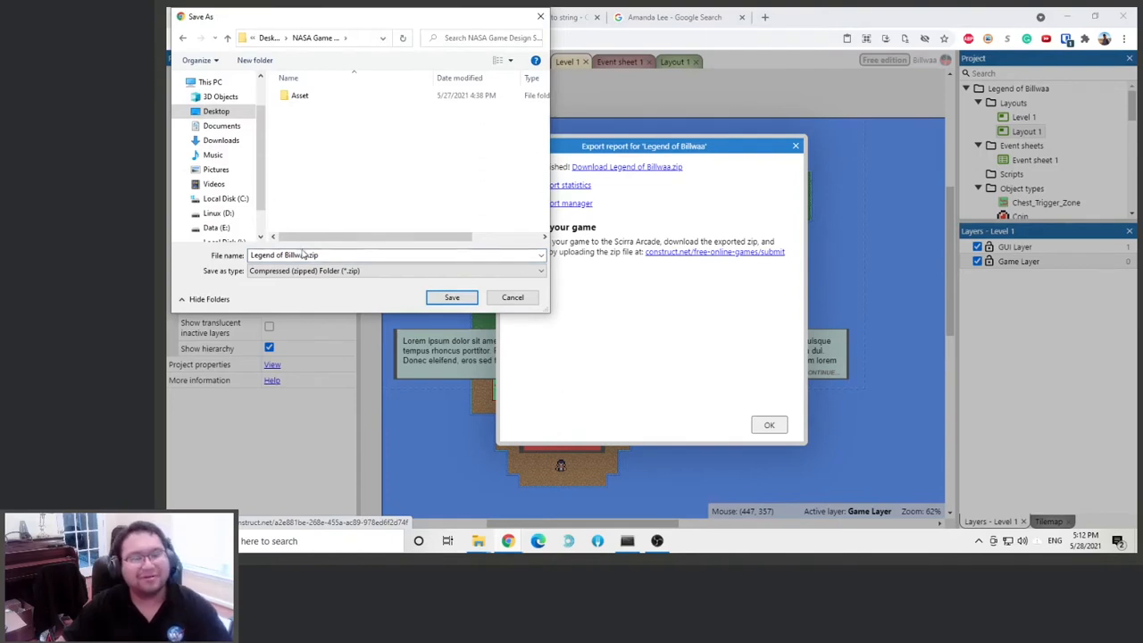
pyautogui.click(451, 296)
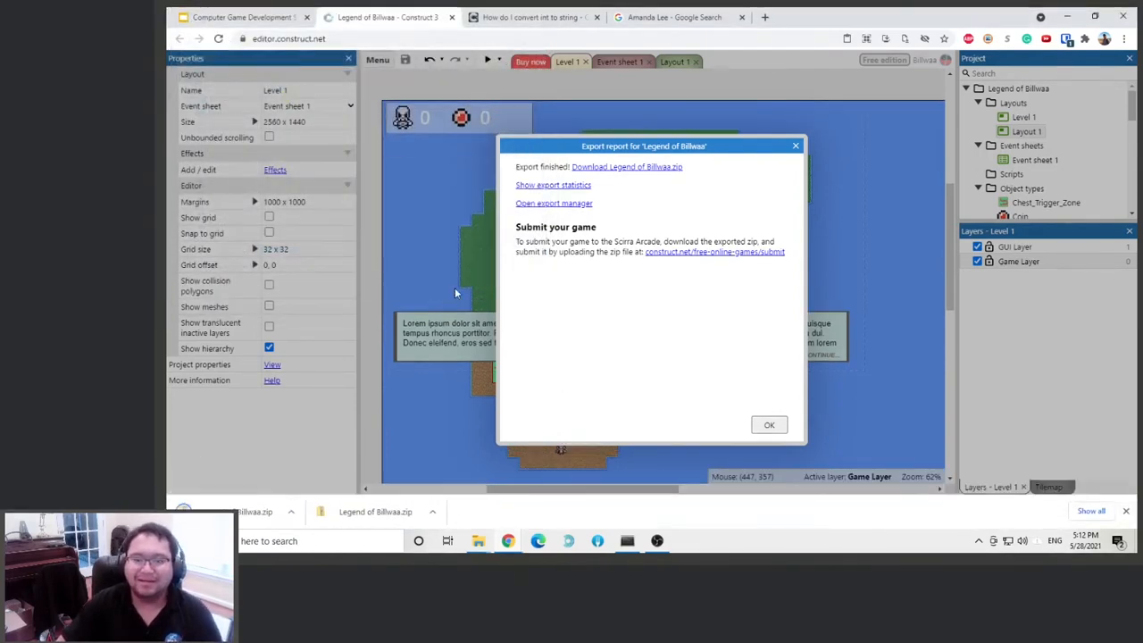
pyautogui.moveTo(531, 247)
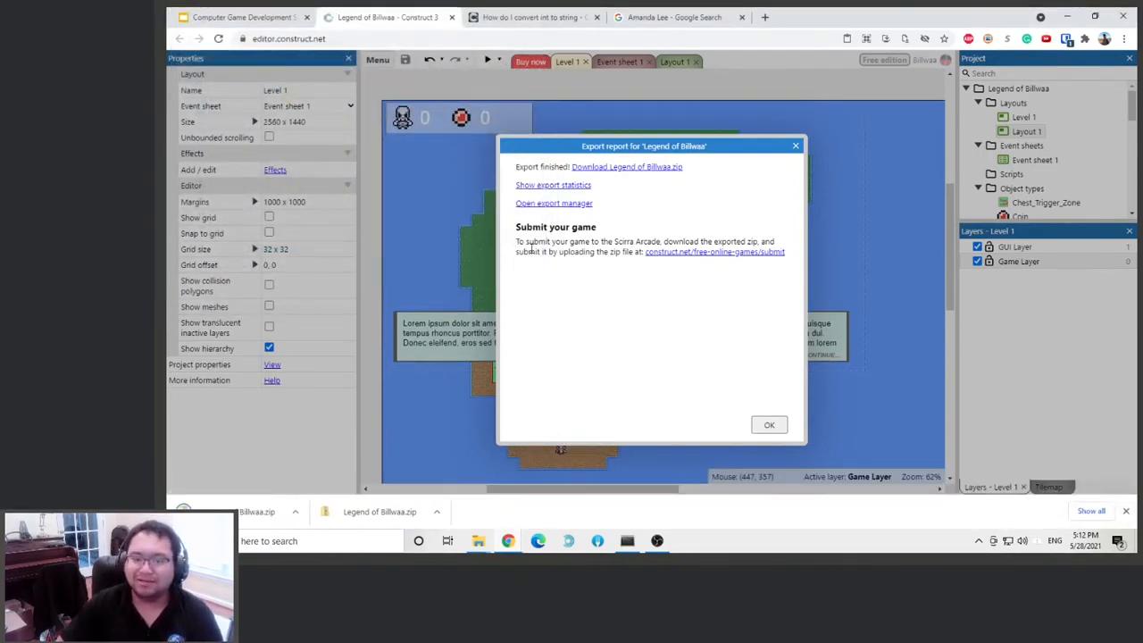
pyautogui.moveTo(754, 252)
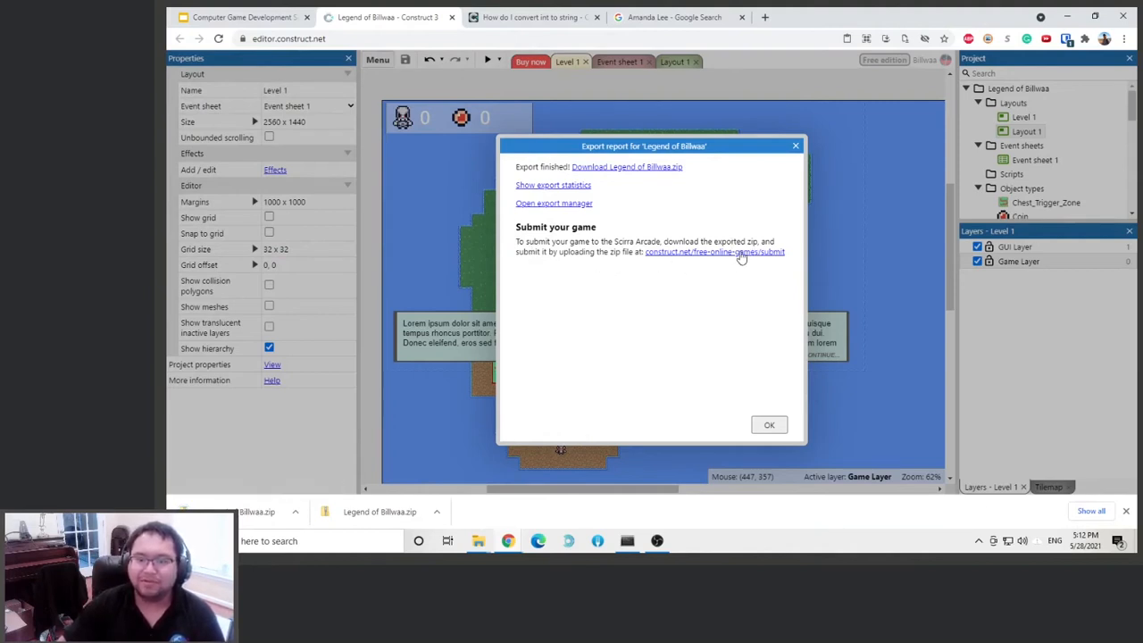
# Open the construct.net arcade submission page and log in to the account.
pyautogui.click(714, 250)
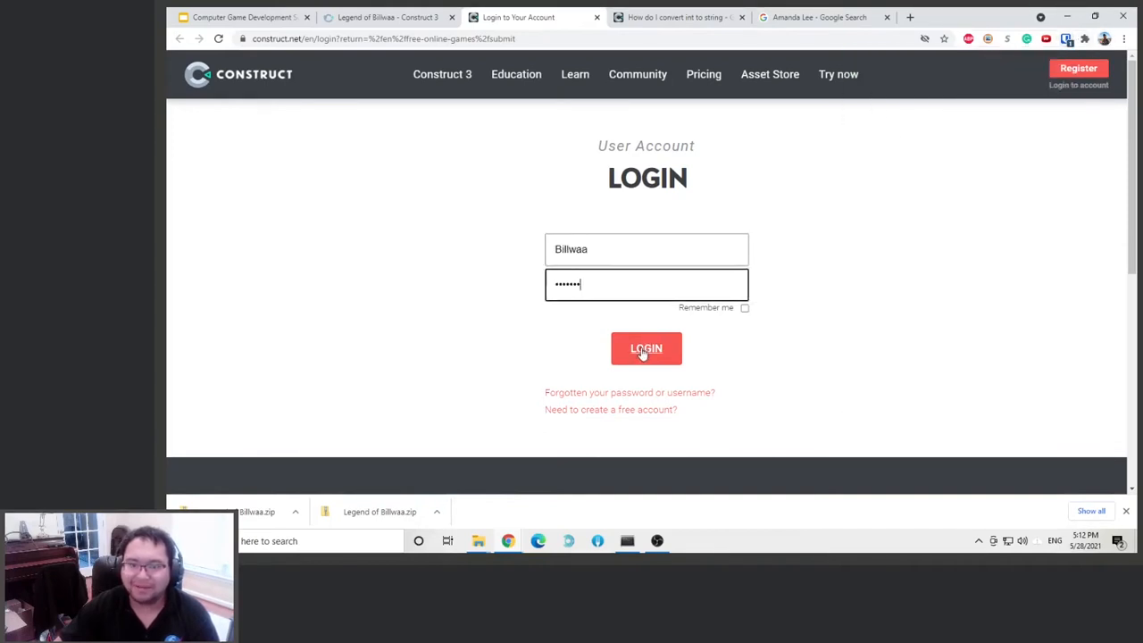
pyautogui.click(645, 348)
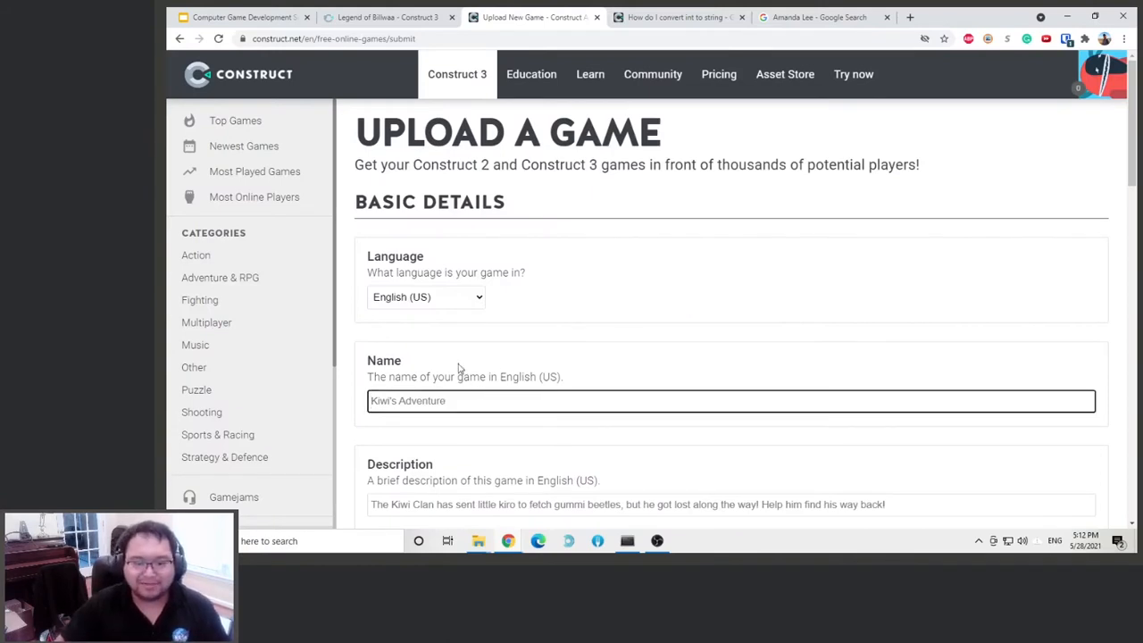
# Enter the name 'Legend of Billwaa' and the description 'This is a top down RPG fighting game d…'.
pyautogui.write('Lgen')
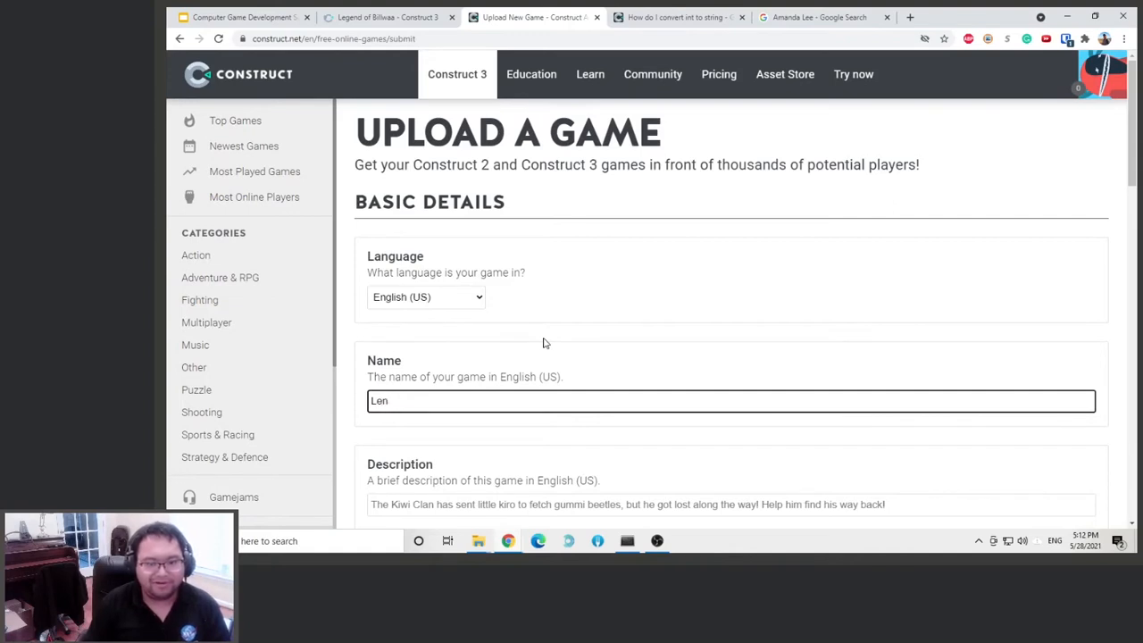
pyautogui.write('Legend of Billwaa')
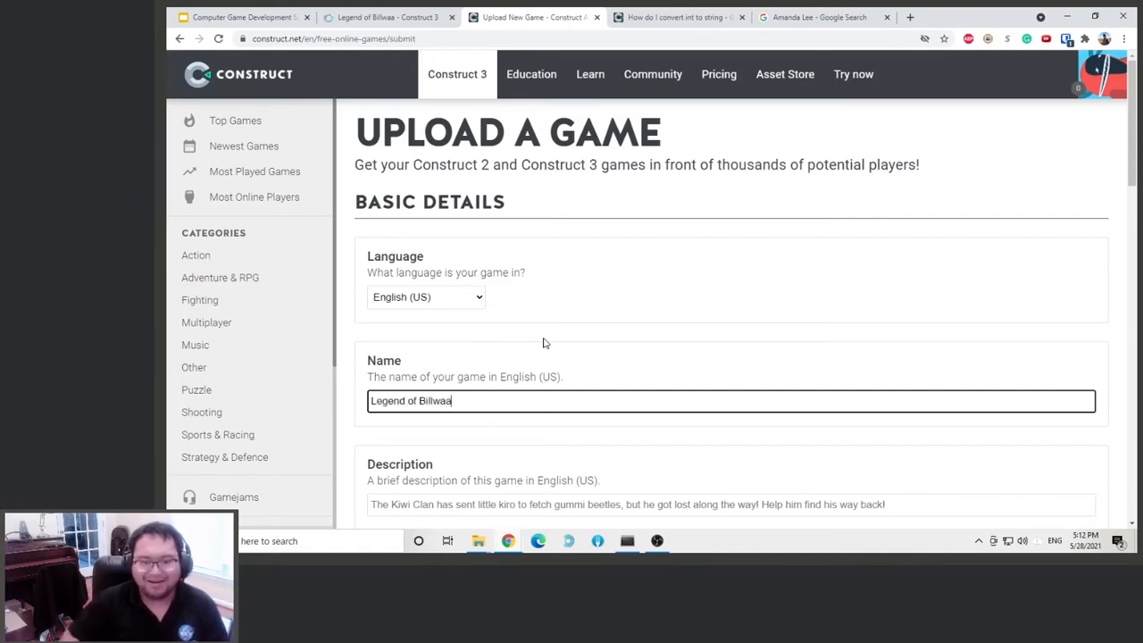
pyautogui.scroll(-3)
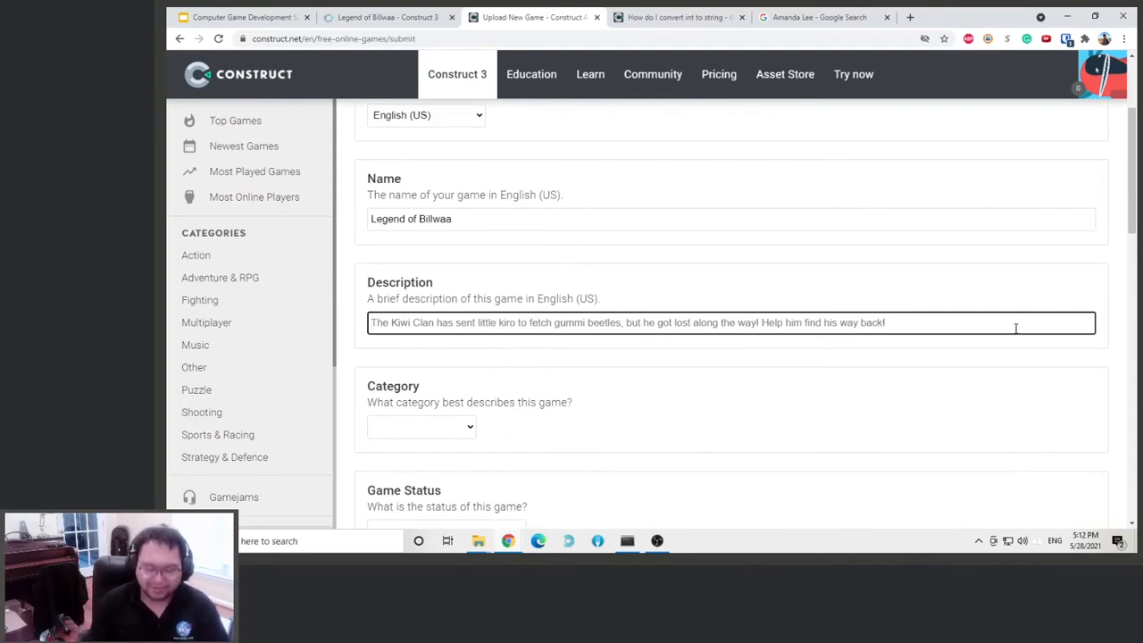
pyautogui.write('This is a')
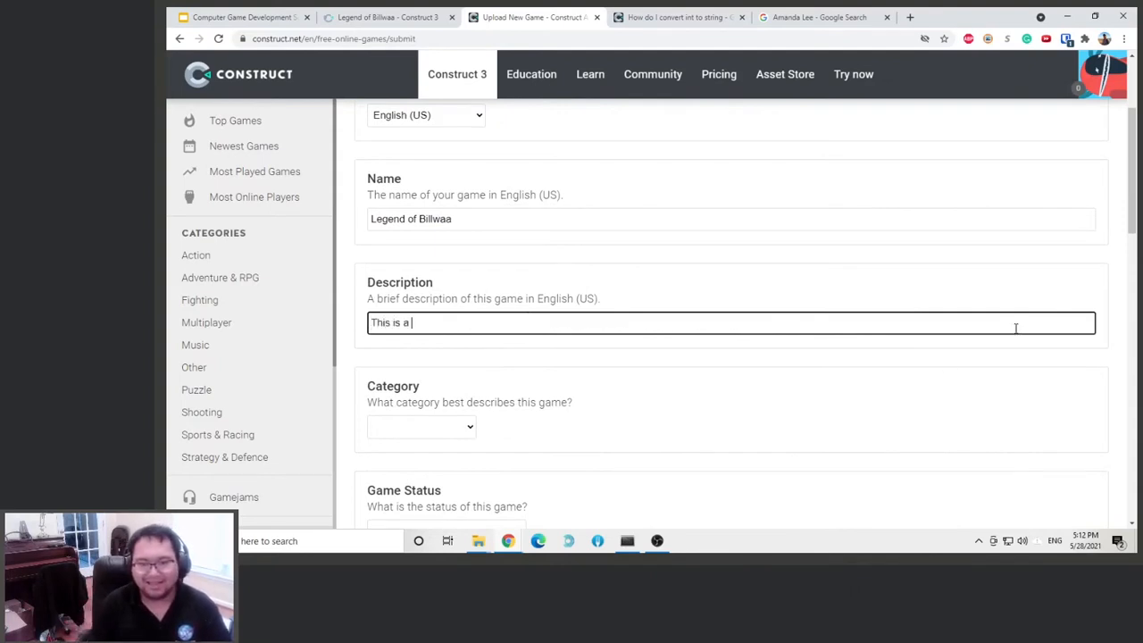
pyautogui.write('t')
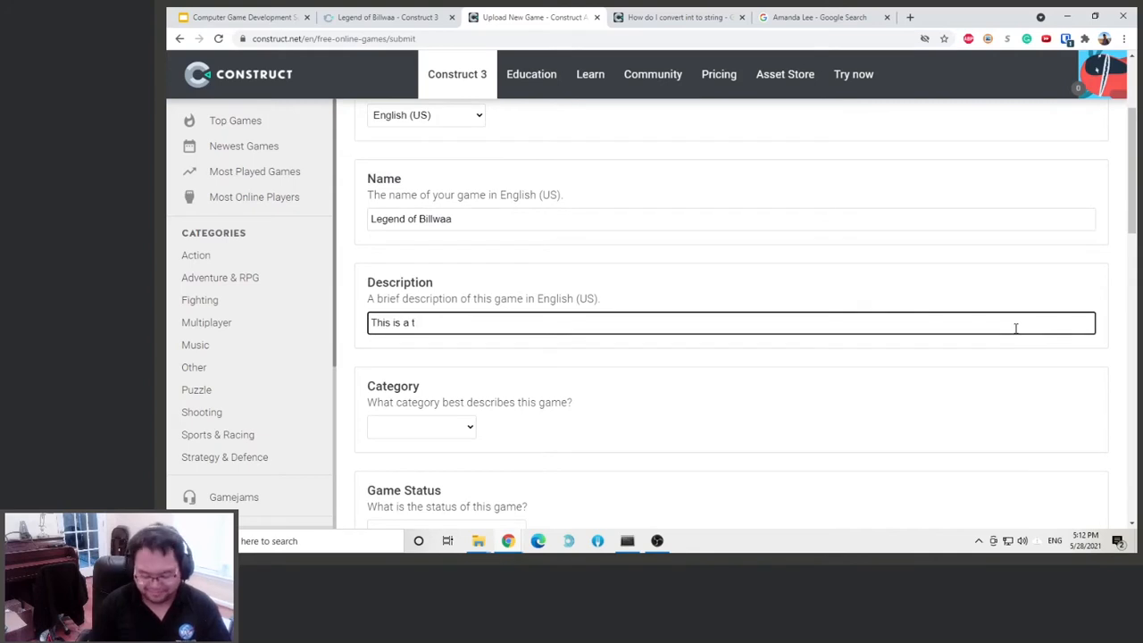
pyautogui.write('op down RPG')
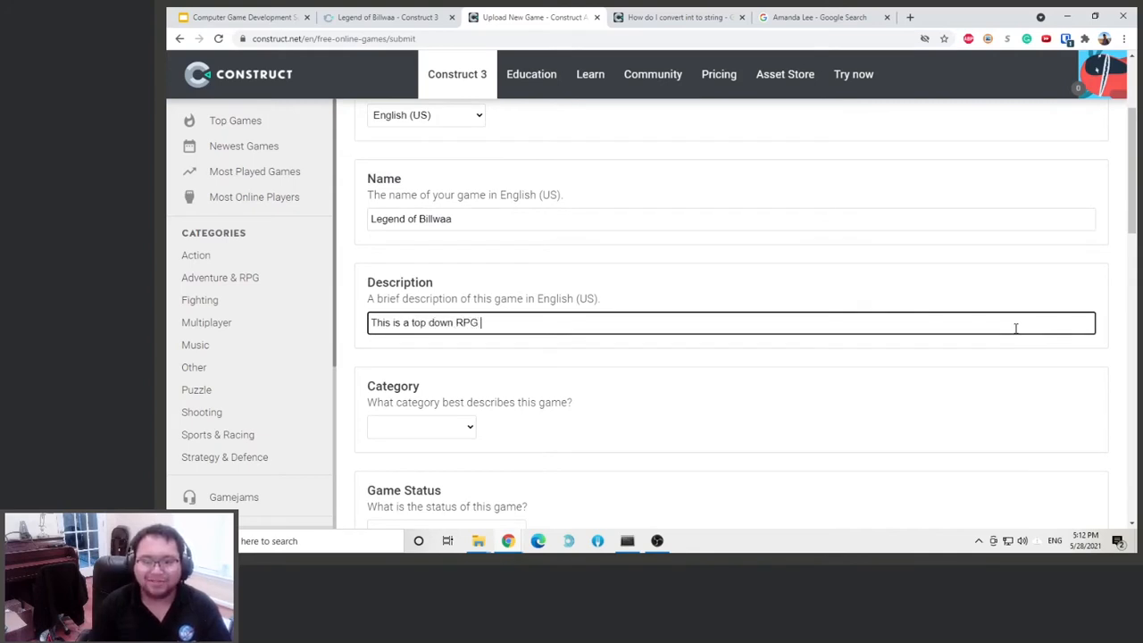
pyautogui.write('fighting')
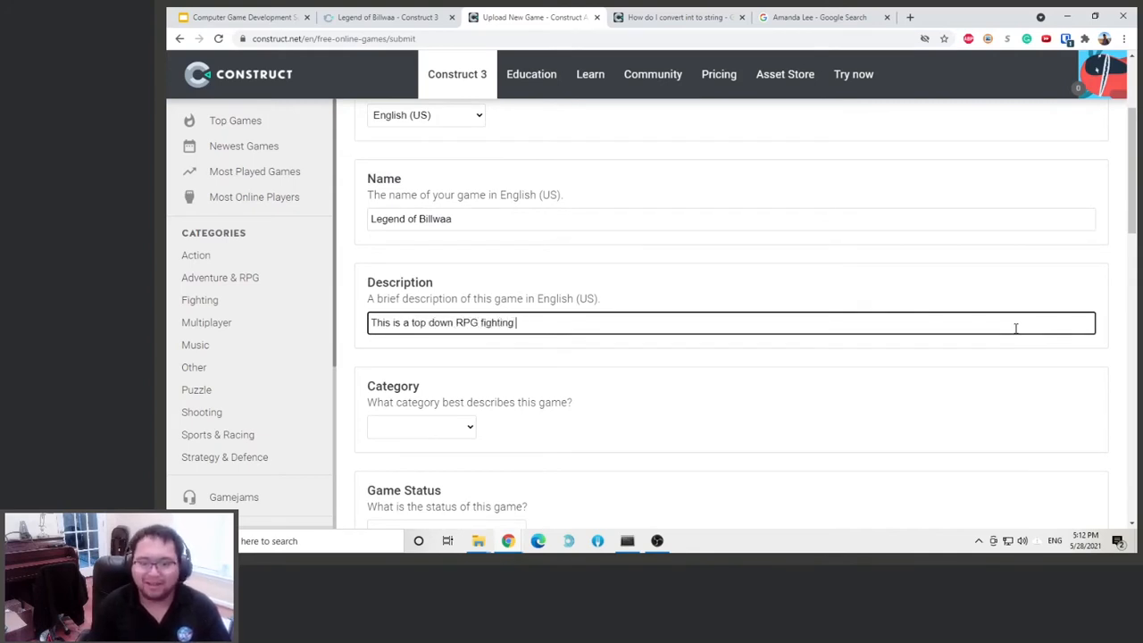
pyautogui.write('gaem')
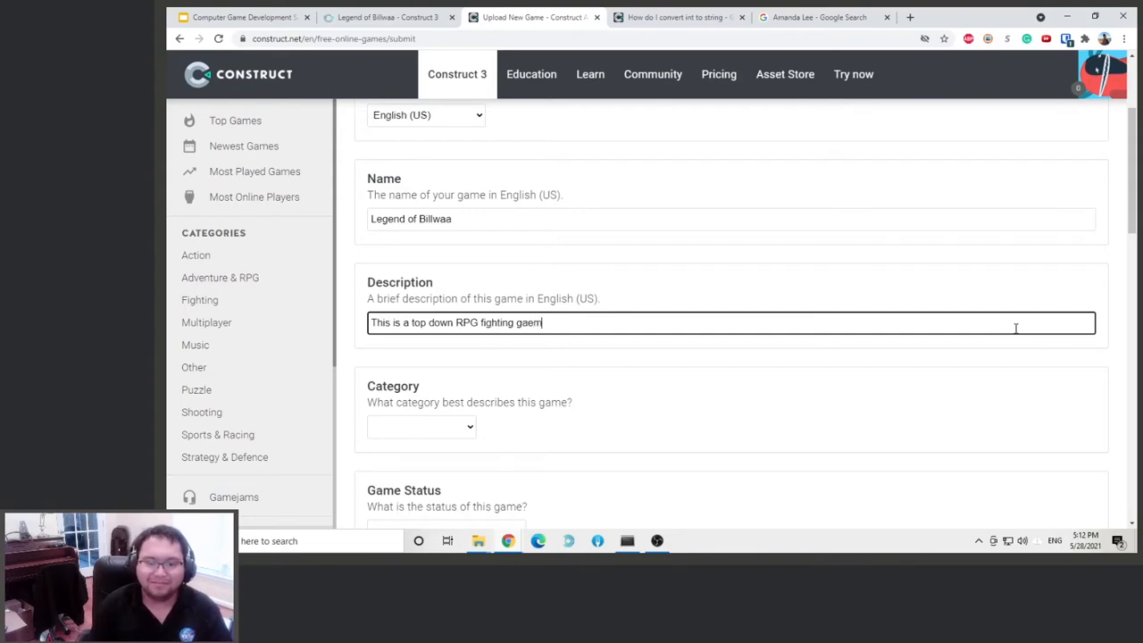
pyautogui.write('game demo / tutorial.')
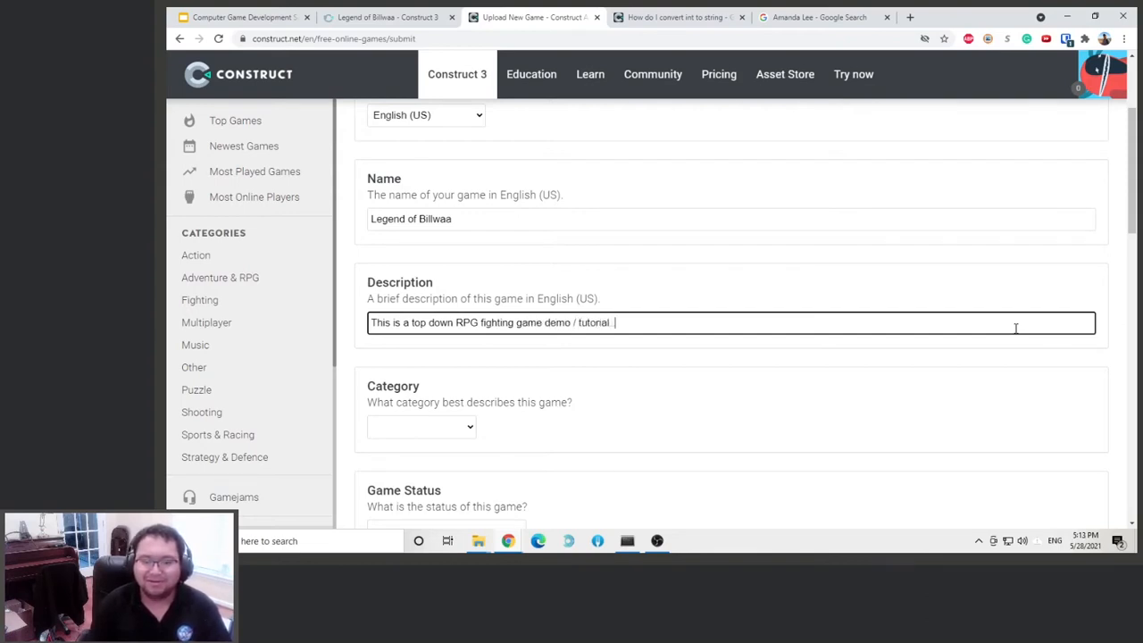
# Set the game category to Adventure & RPG and the status to Demo.
pyautogui.click(420, 426)
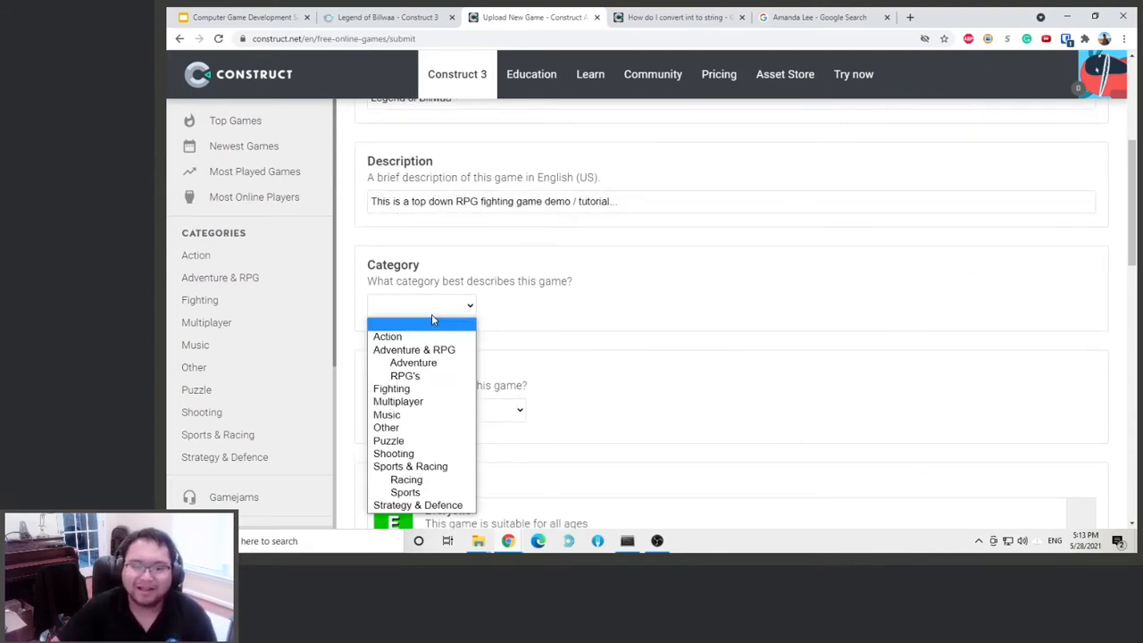
pyautogui.click(414, 349)
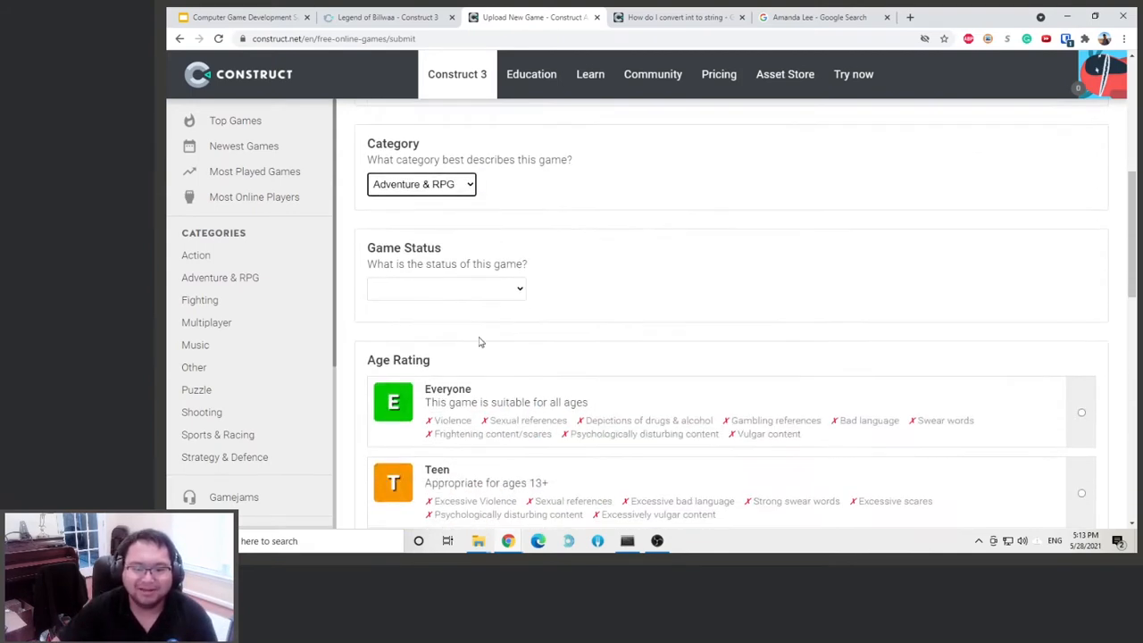
pyautogui.click(445, 287)
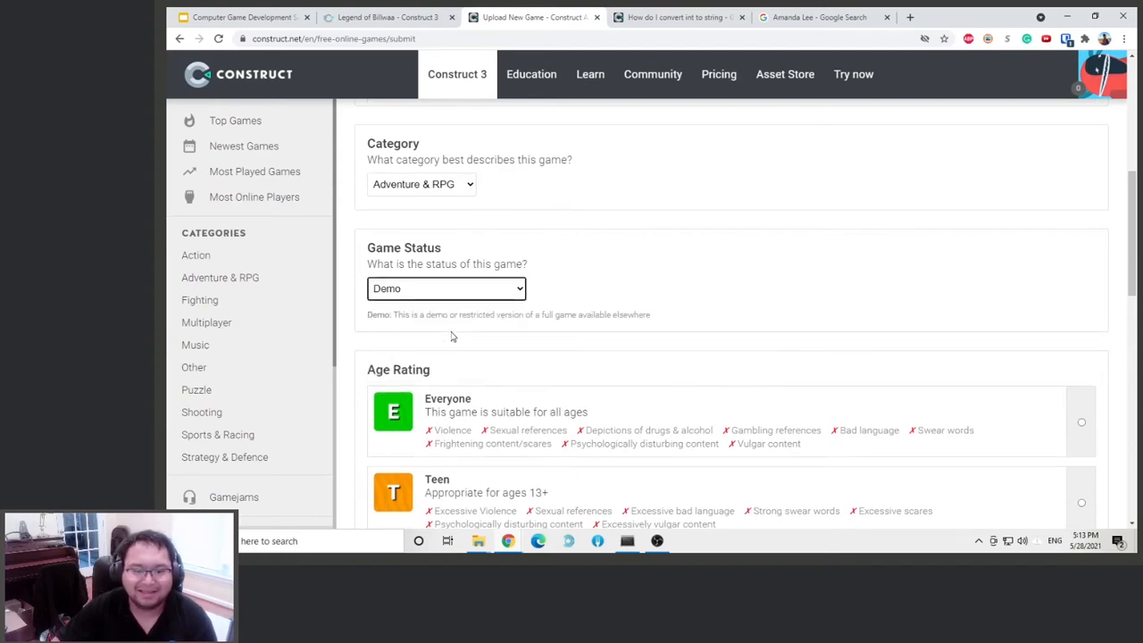
# Pick a supported device option from the Supported Devices list.
pyautogui.scroll(-3)
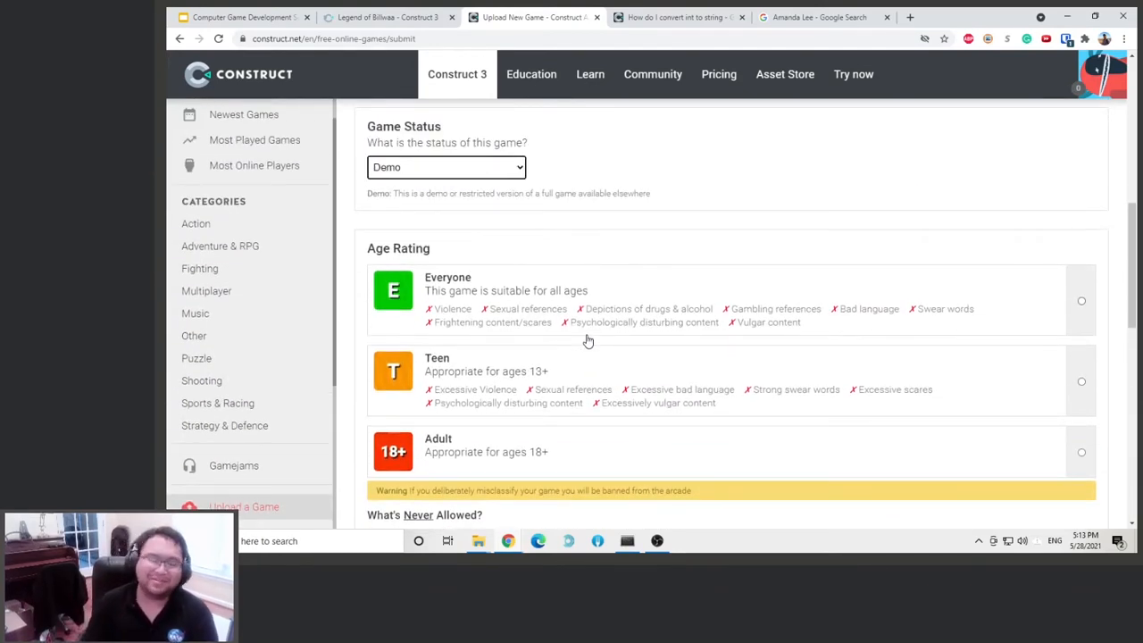
pyautogui.scroll(-3)
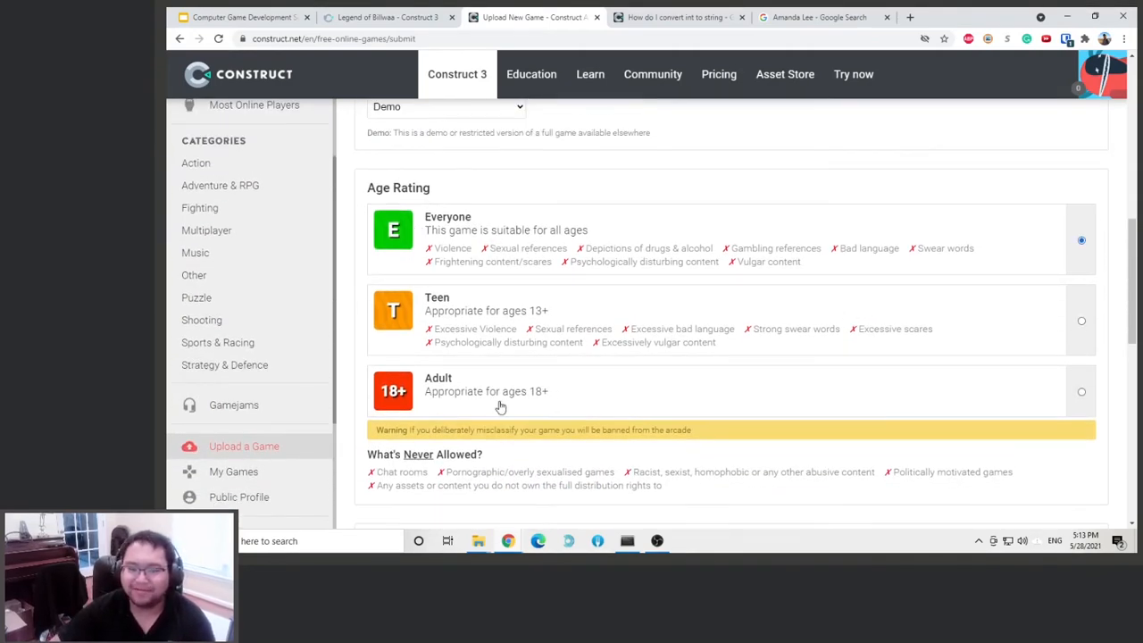
pyautogui.scroll(-3)
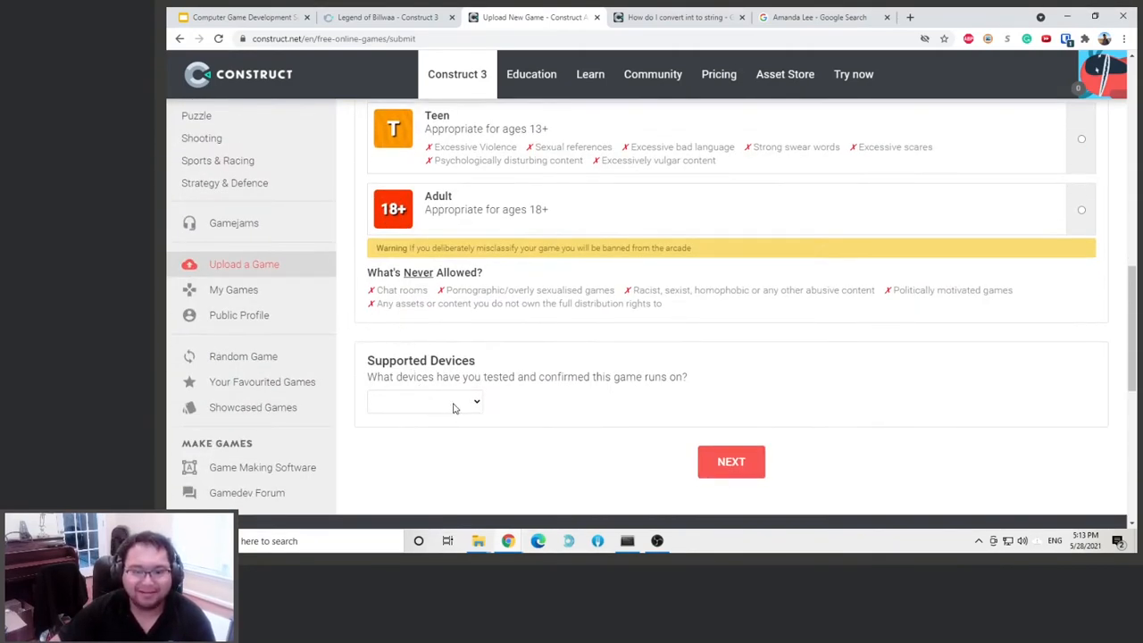
pyautogui.click(424, 401)
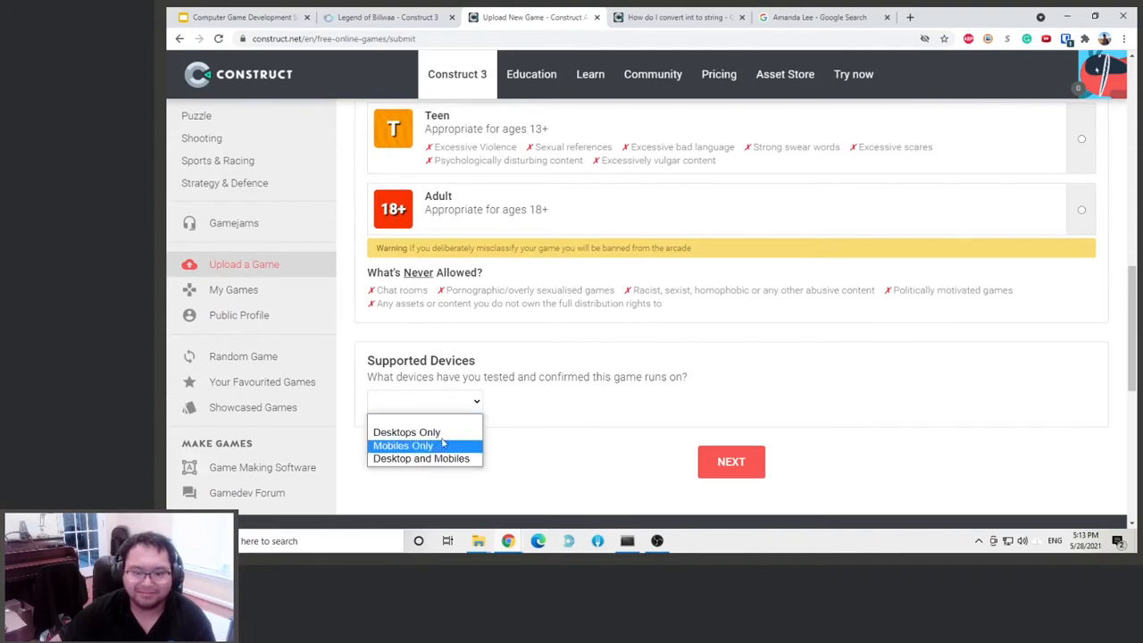
pyautogui.click(730, 461)
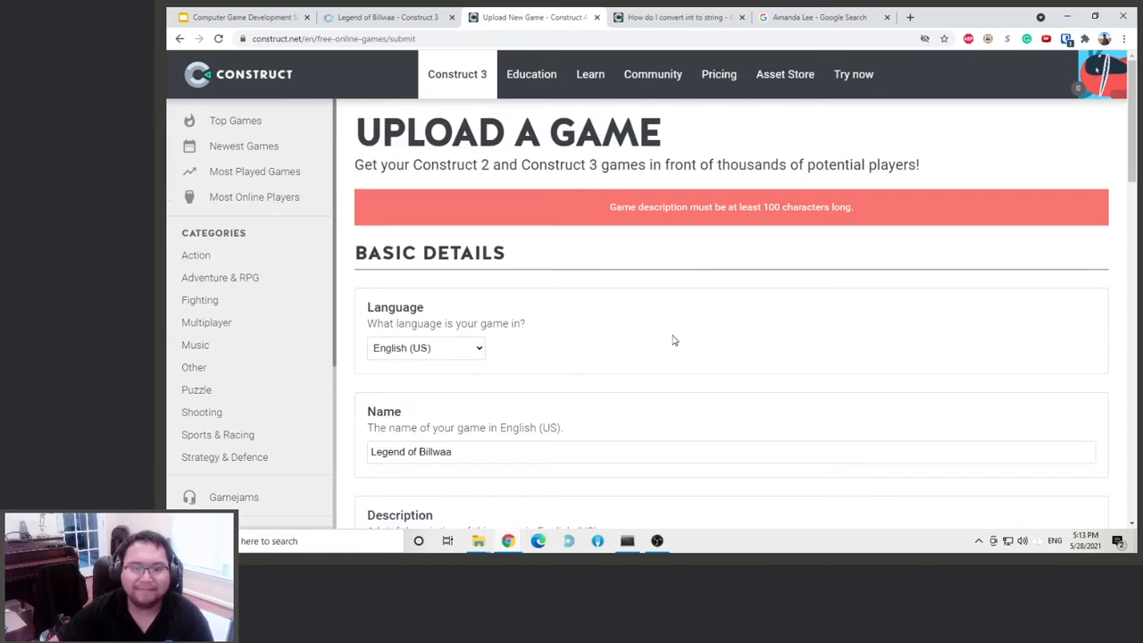
# Extend the description: 'basically this is a clone of the Legend of Zelda that I played on my calcul…'.
pyautogui.scroll(-3)
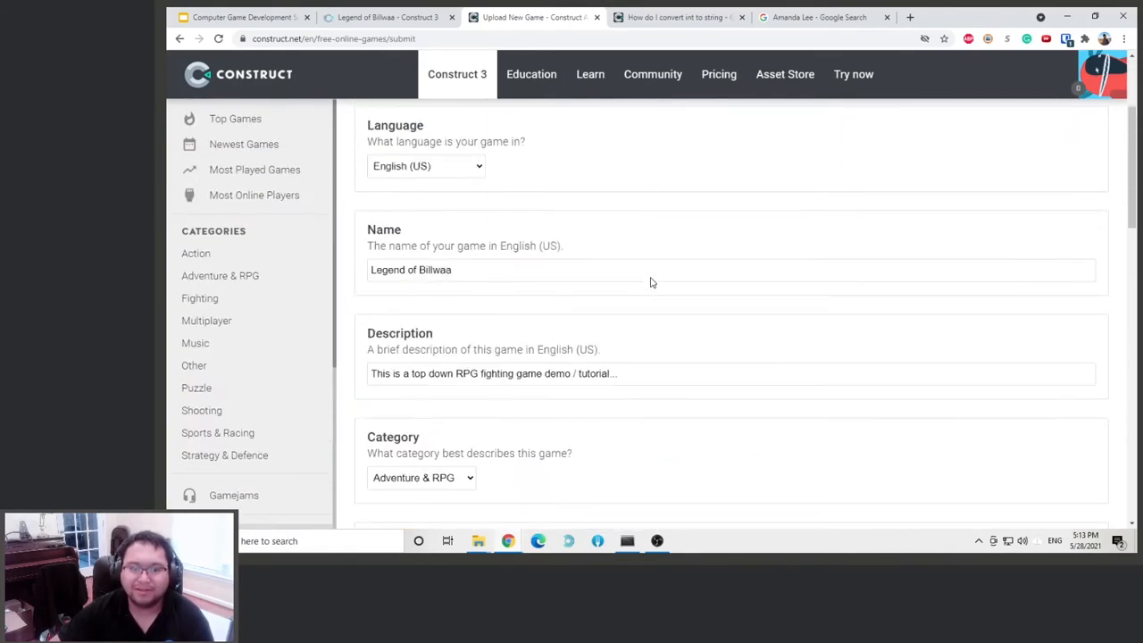
pyautogui.scroll(3)
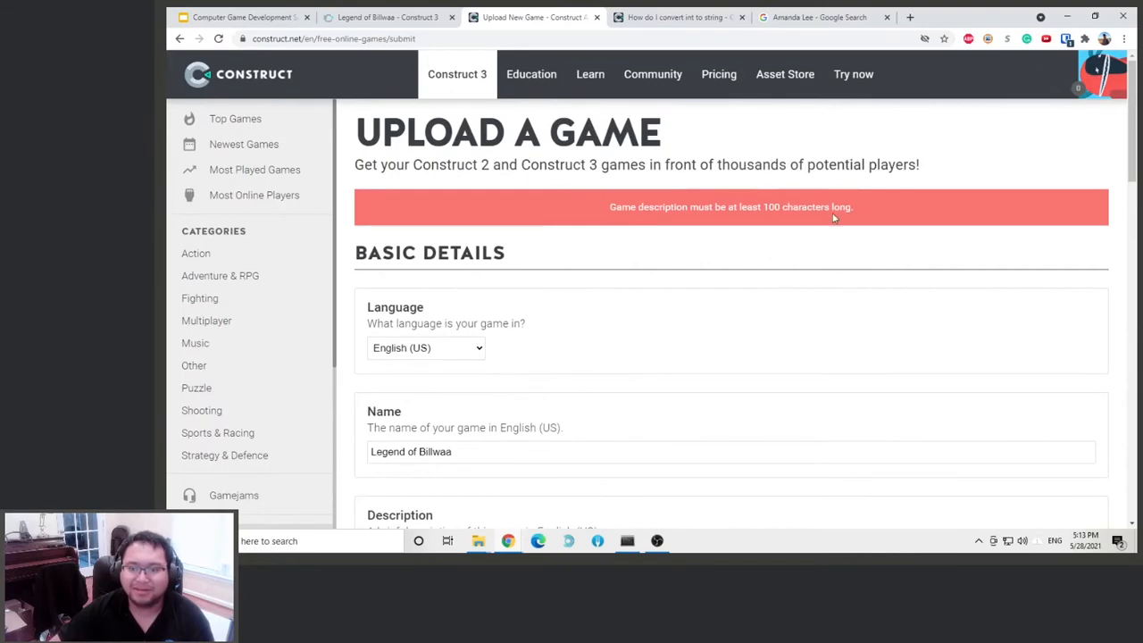
pyautogui.scroll(-3)
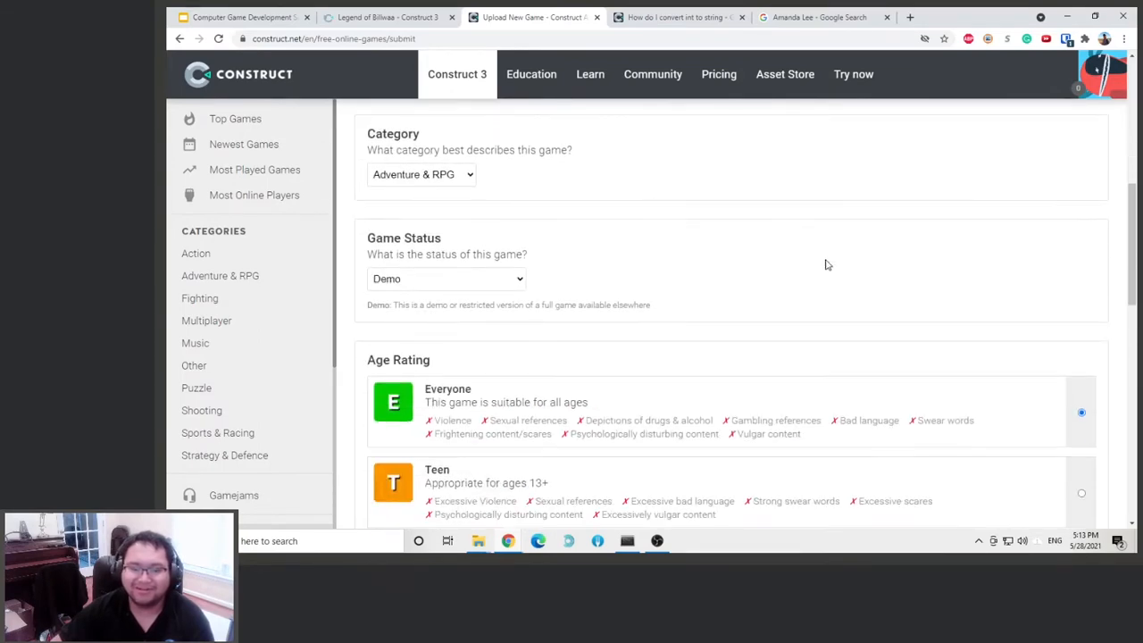
pyautogui.scroll(3)
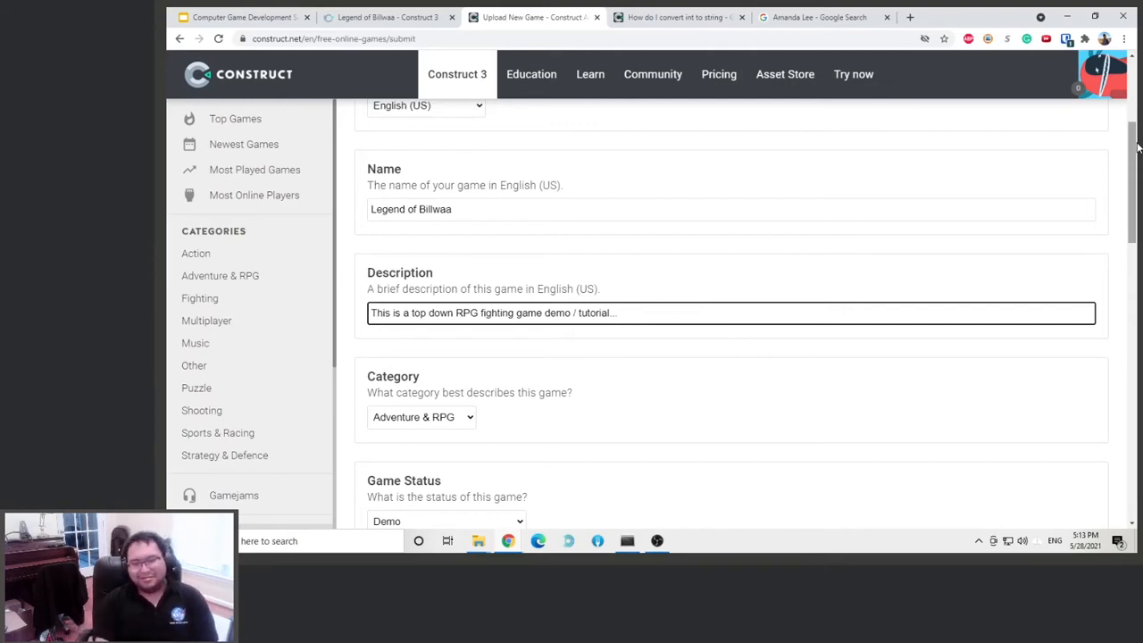
pyautogui.write('basically this')
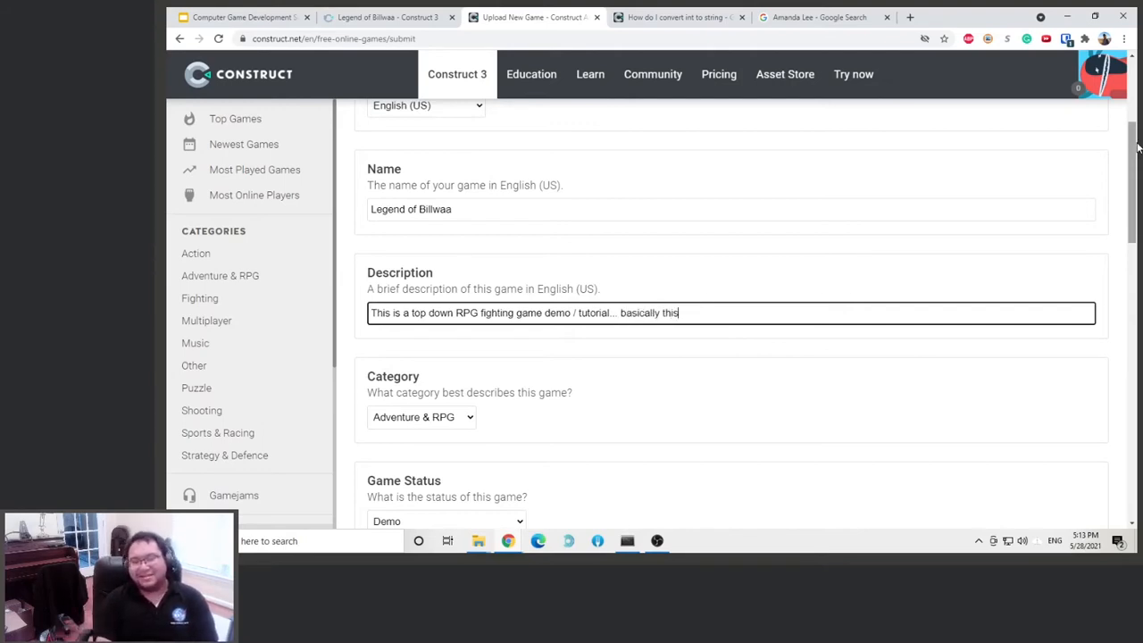
pyautogui.write('is a clone of the')
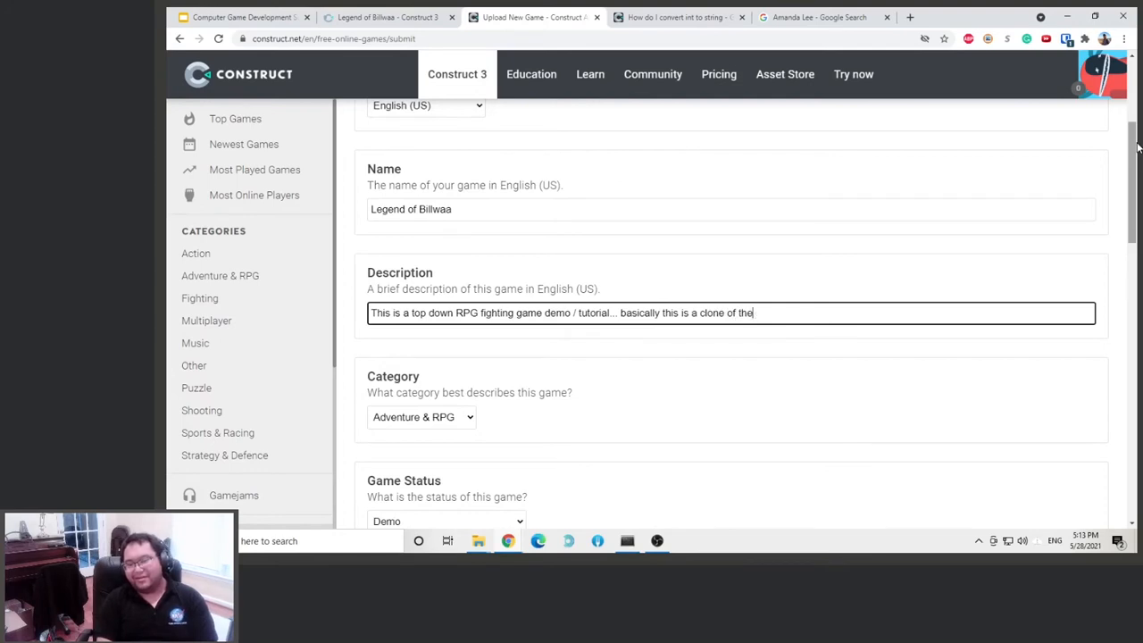
pyautogui.write('Lelen')
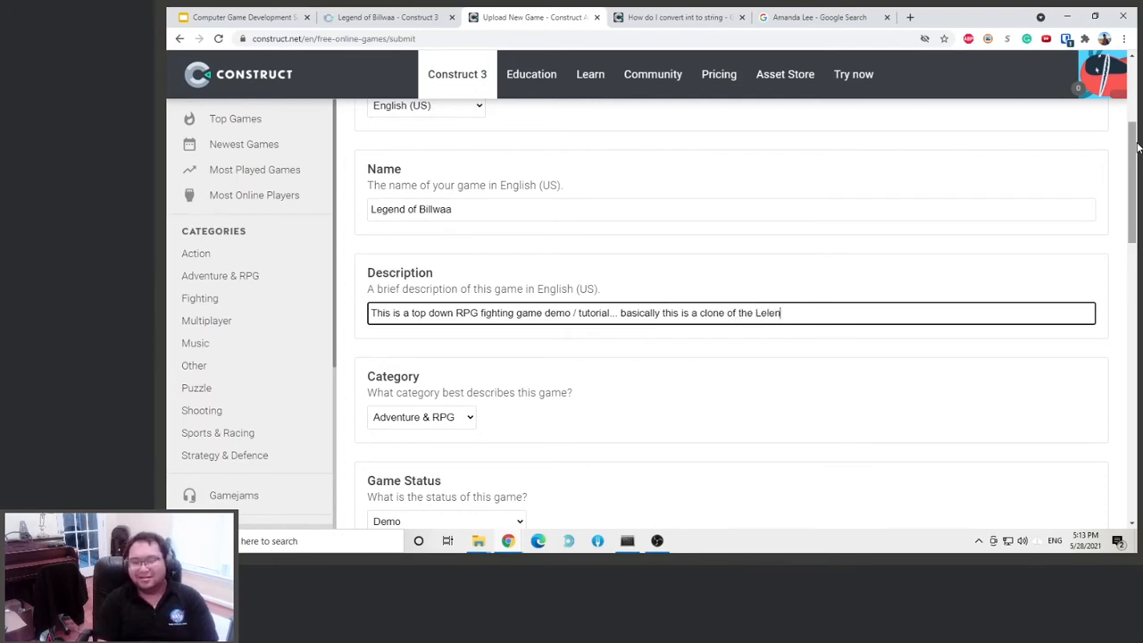
pyautogui.write('Legend of')
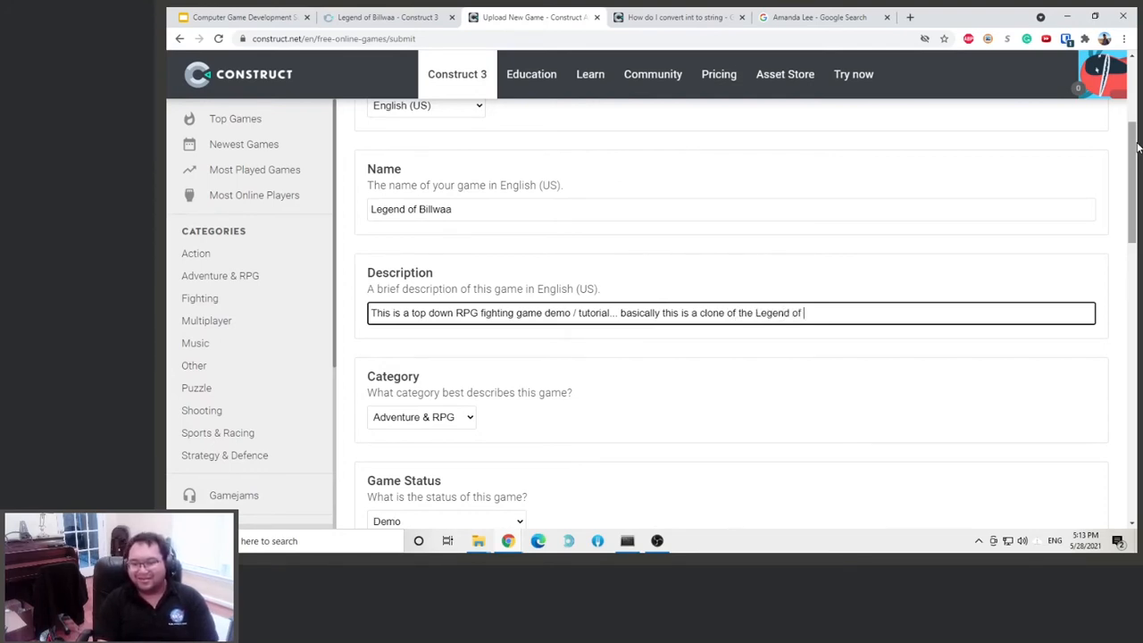
pyautogui.write('Zelda.')
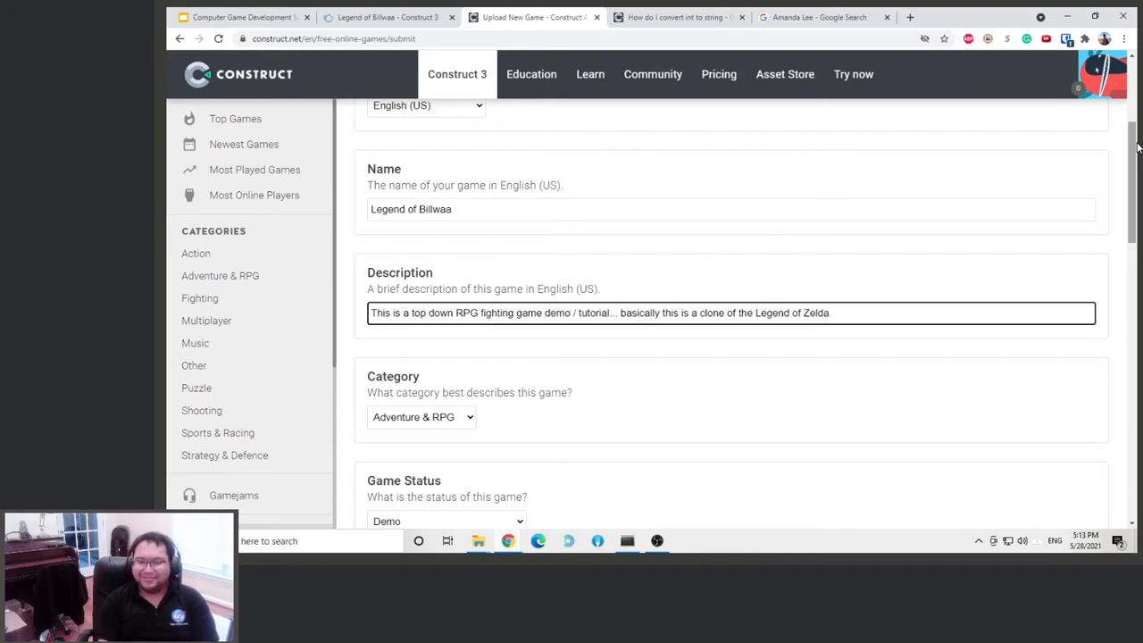
pyautogui.write('that I played on')
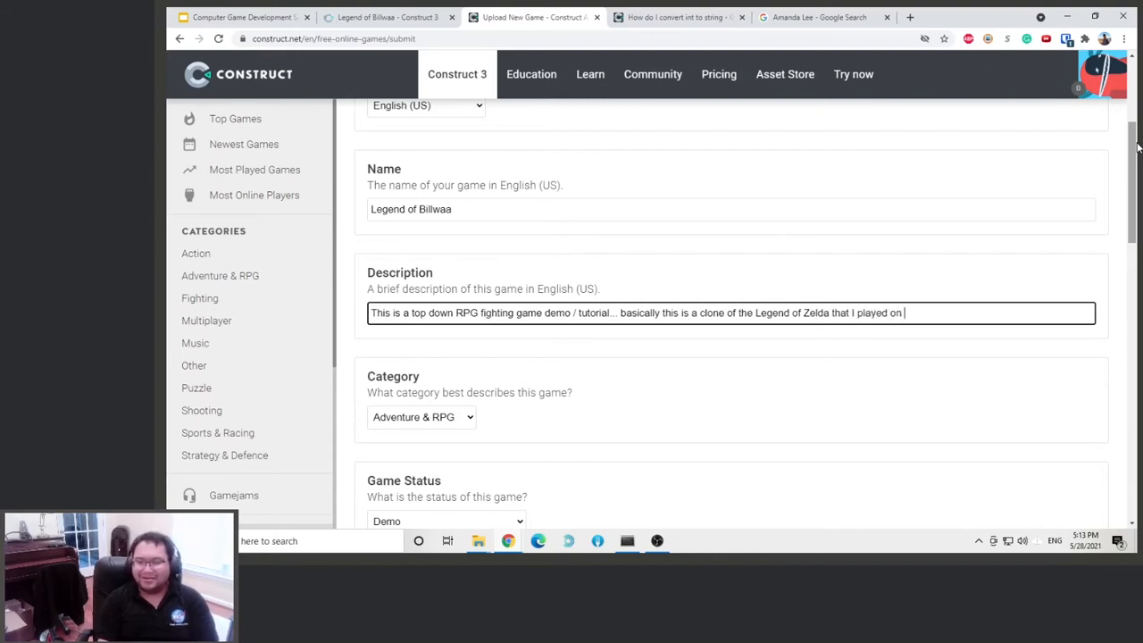
pyautogui.write('my calcul')
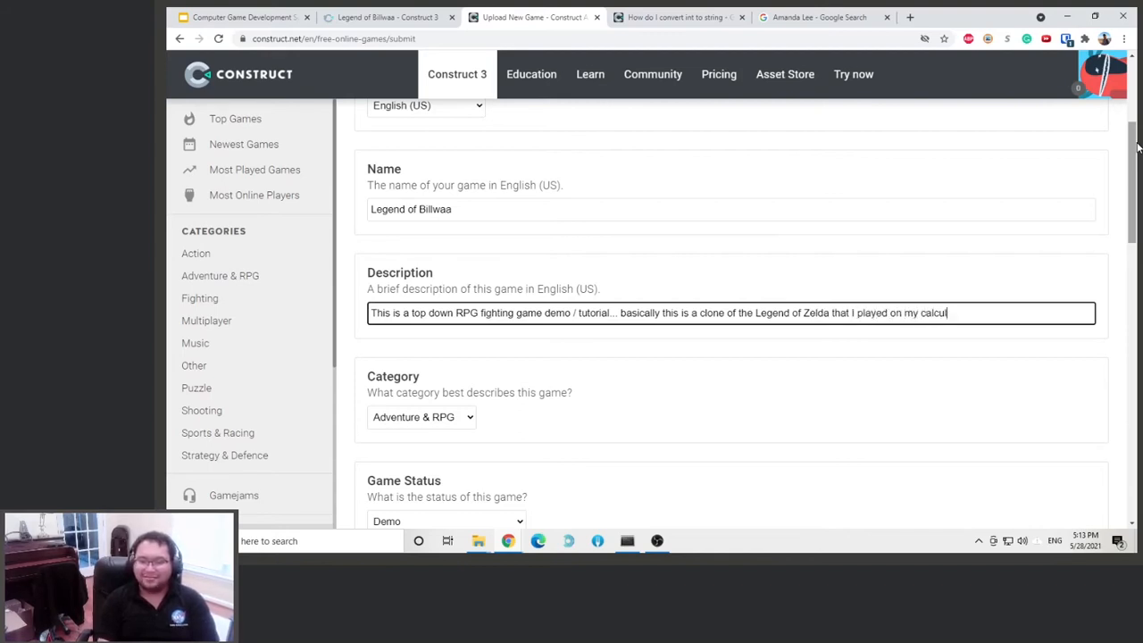
# Reselect the supported devices so the form advances to Upload Files.
pyautogui.scroll(-3)
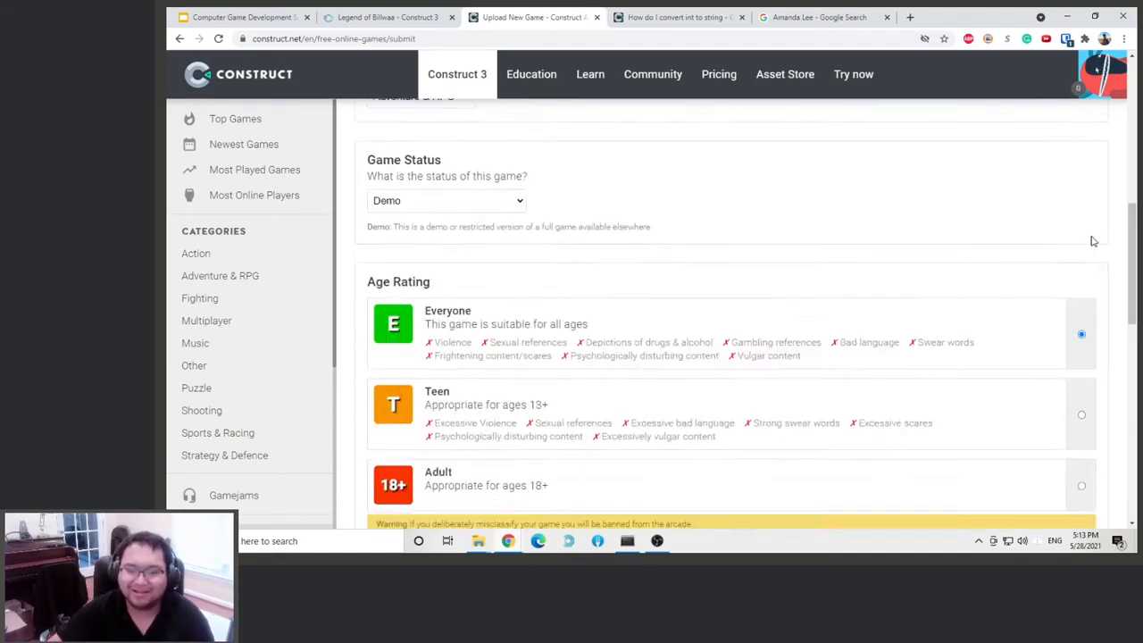
pyautogui.scroll(3)
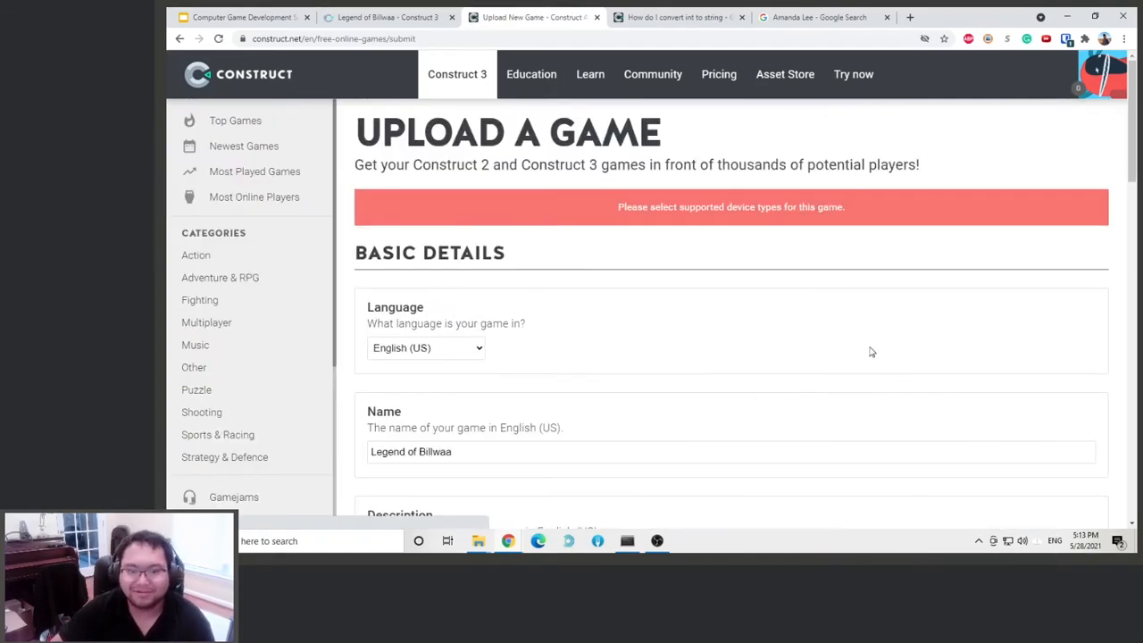
pyautogui.scroll(-3)
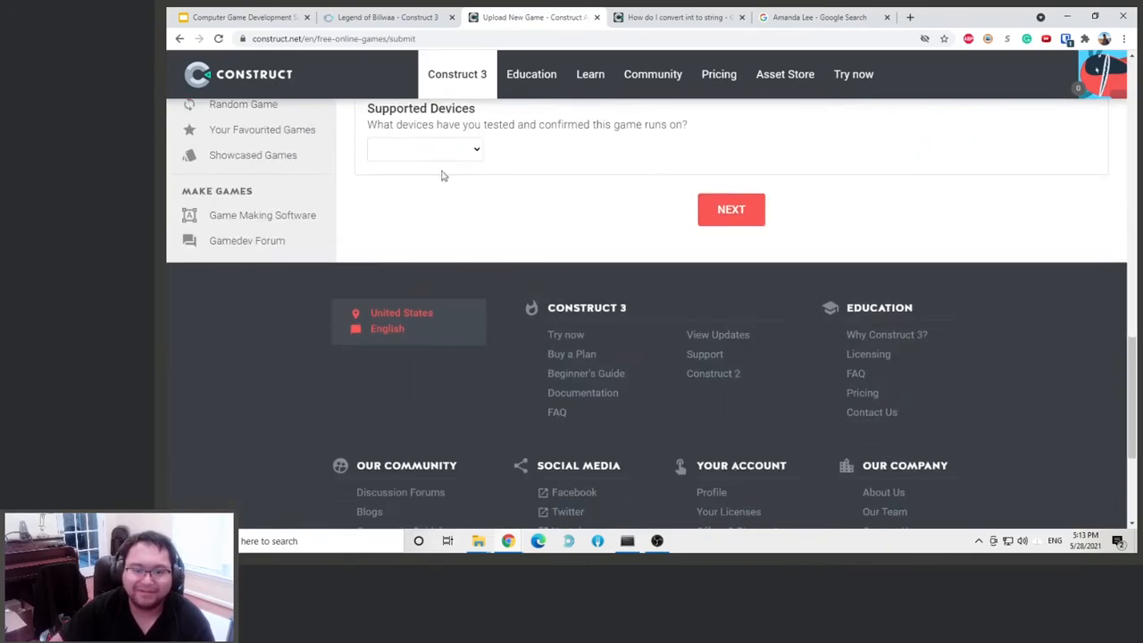
pyautogui.click(730, 209)
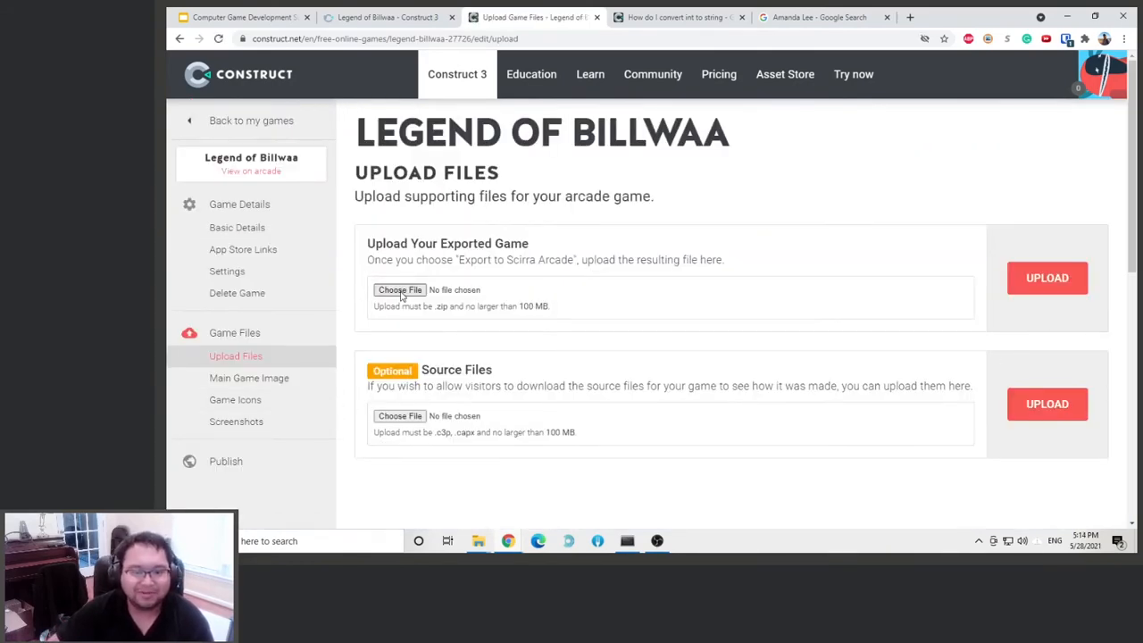
# Upload Legend of Billwaa.zip from the NASA Game Design Summer Camp 2021 folder.
pyautogui.click(399, 289)
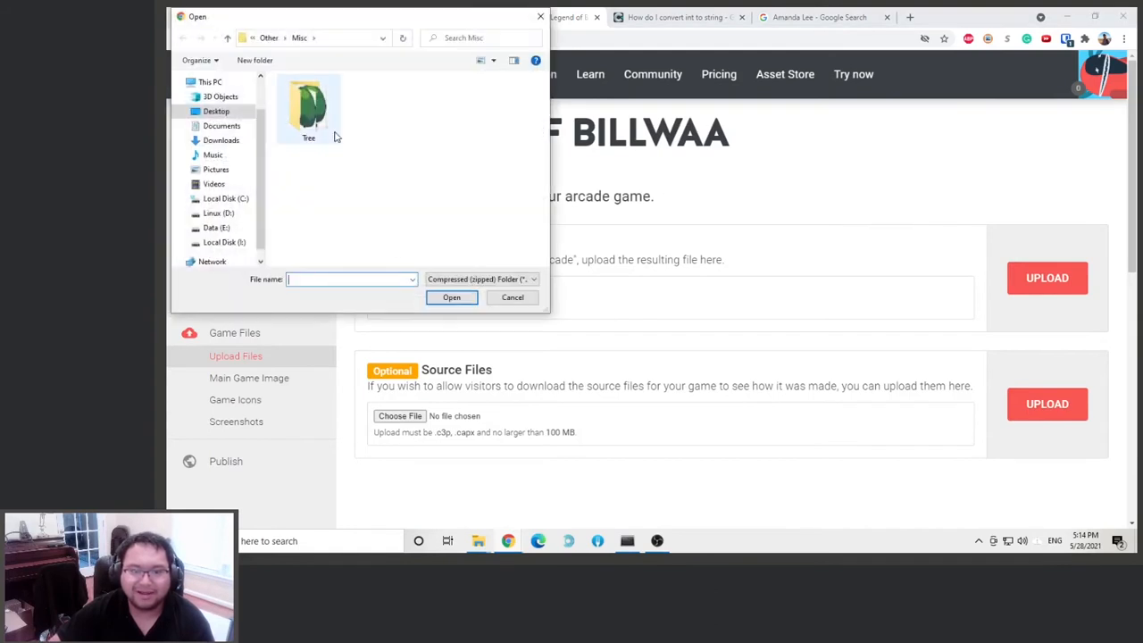
pyautogui.doubleClick(308, 107)
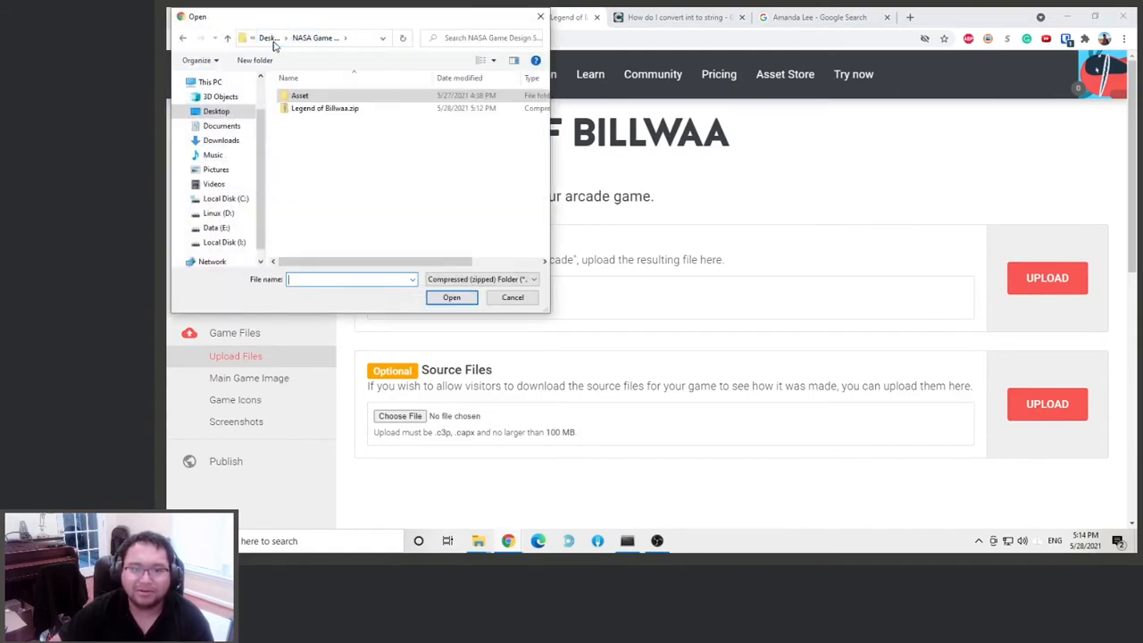
pyautogui.click(271, 37)
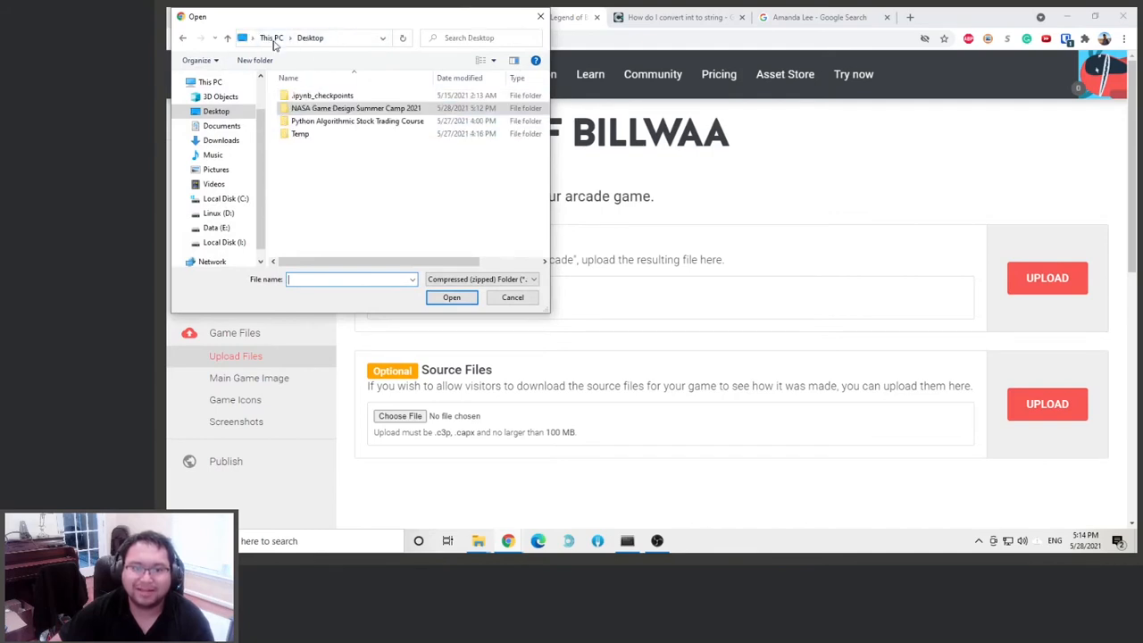
pyautogui.doubleClick(355, 107)
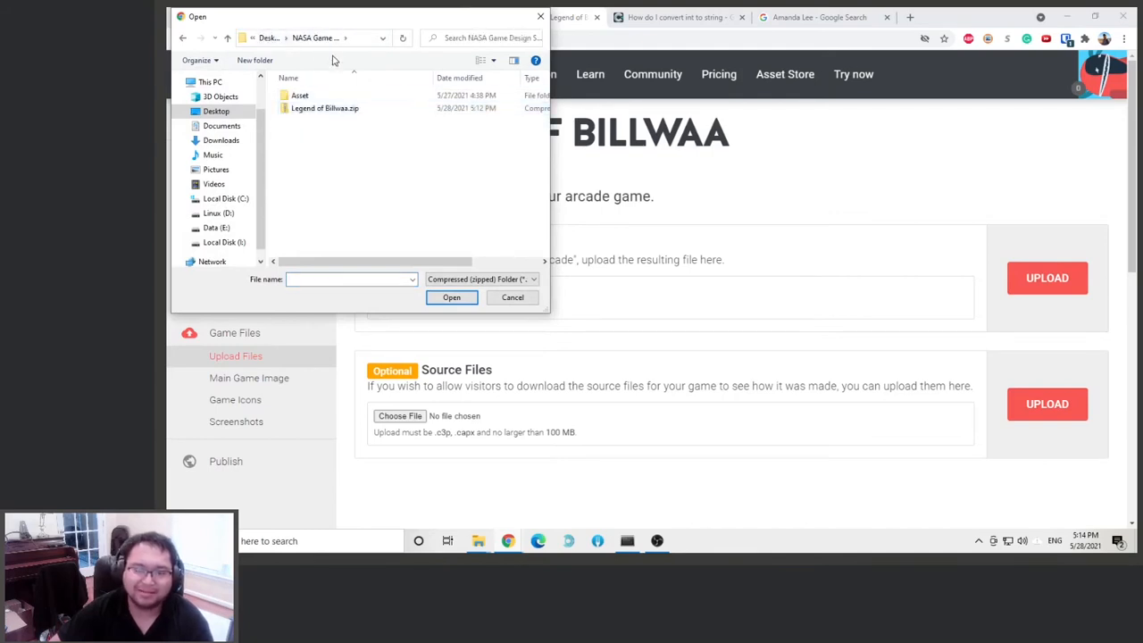
pyautogui.click(450, 297)
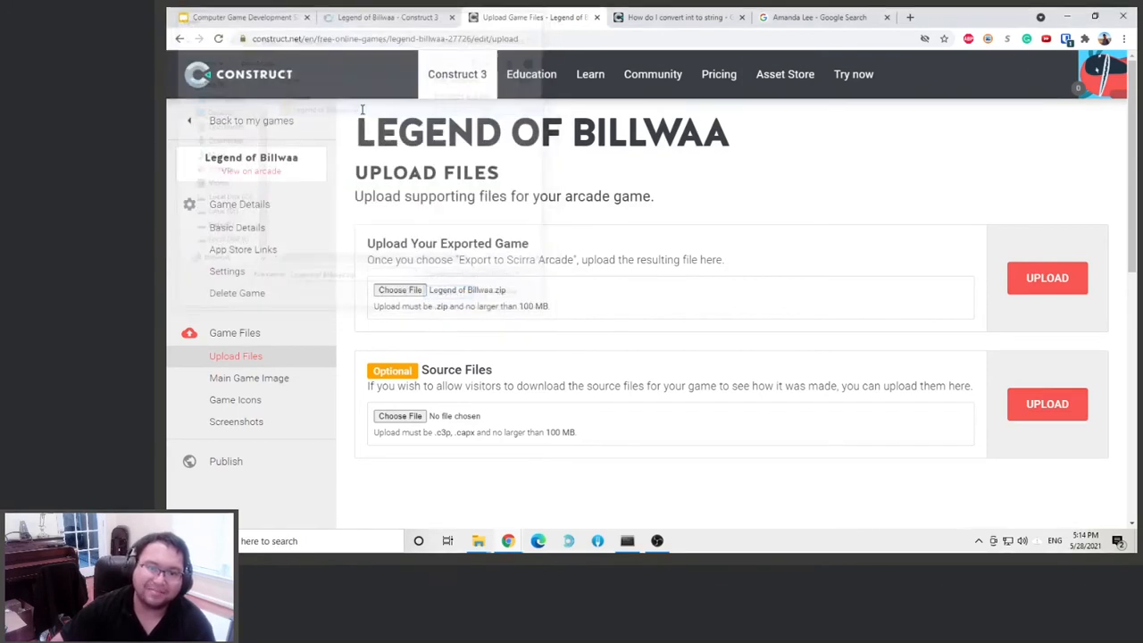
pyautogui.click(1046, 277)
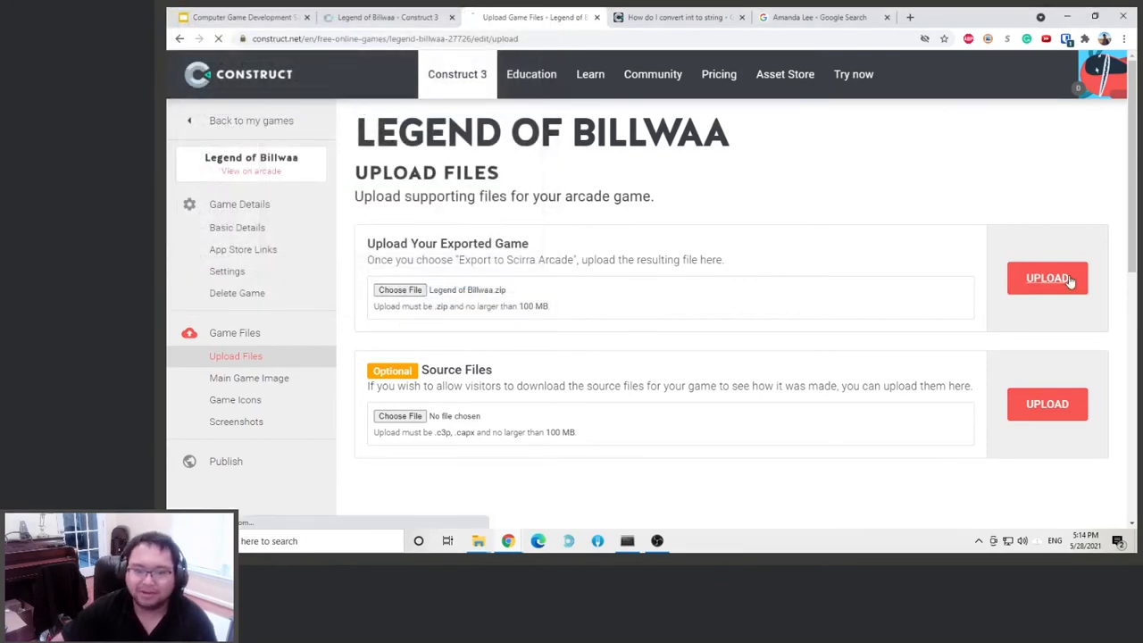
pyautogui.click(1047, 277)
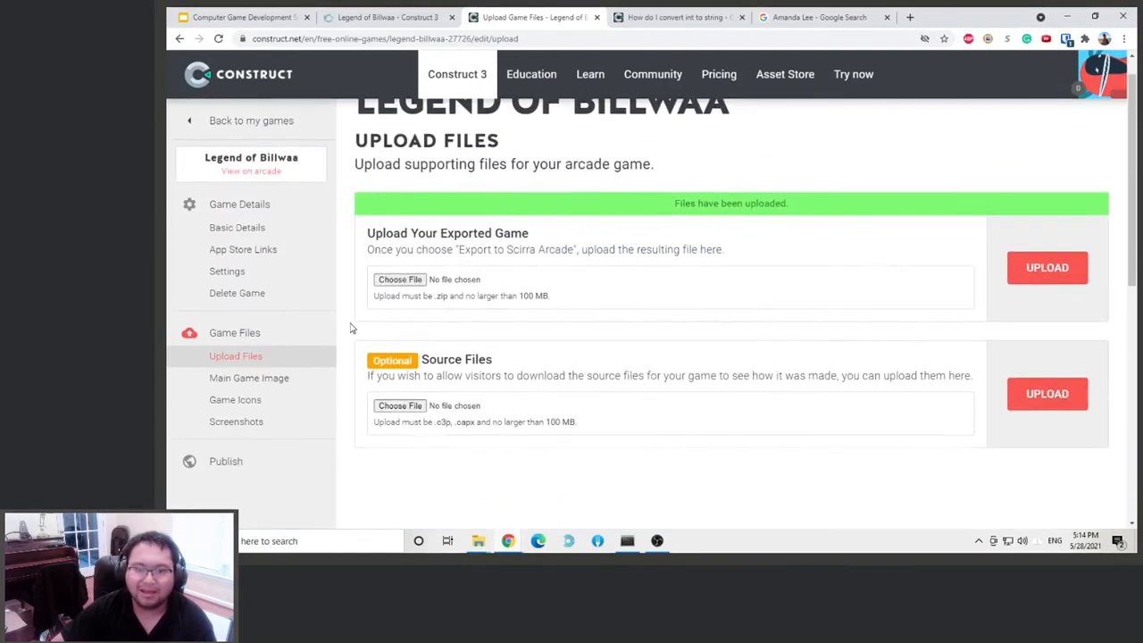
pyautogui.click(248, 378)
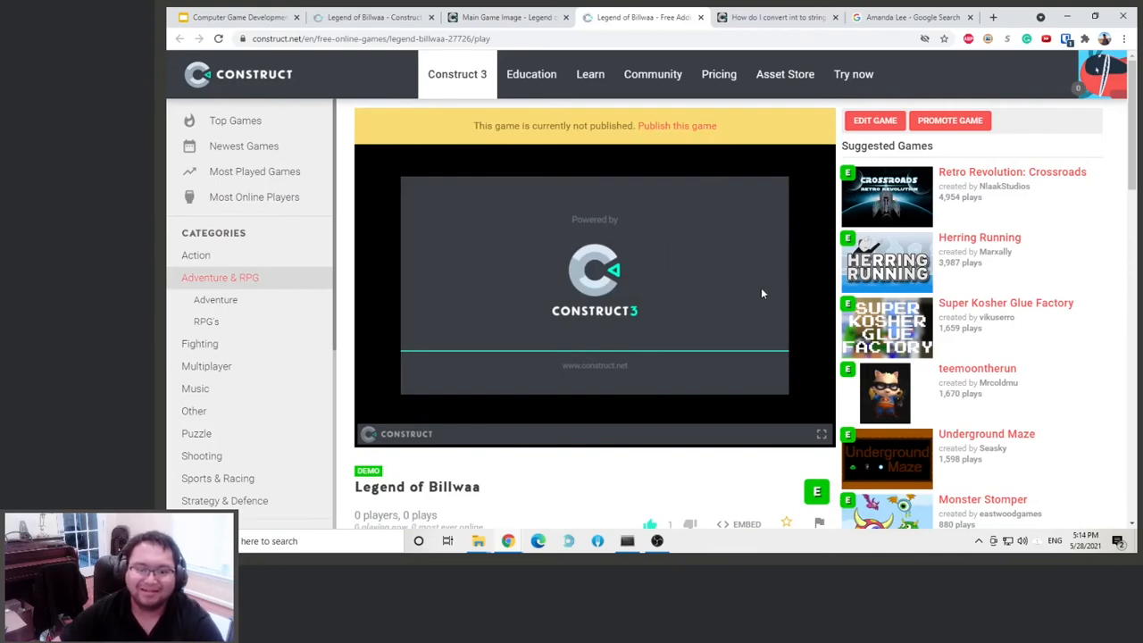
# Check the unpublished game's arcade play page and choose 'Publish this game'.
pyautogui.scroll(-3)
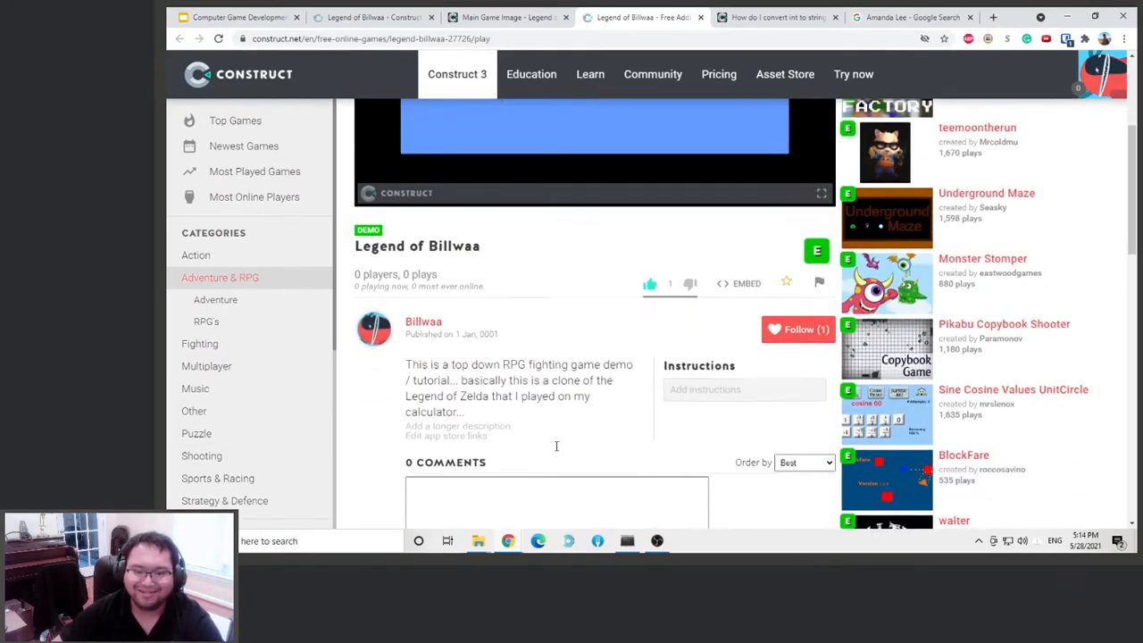
pyautogui.scroll(3)
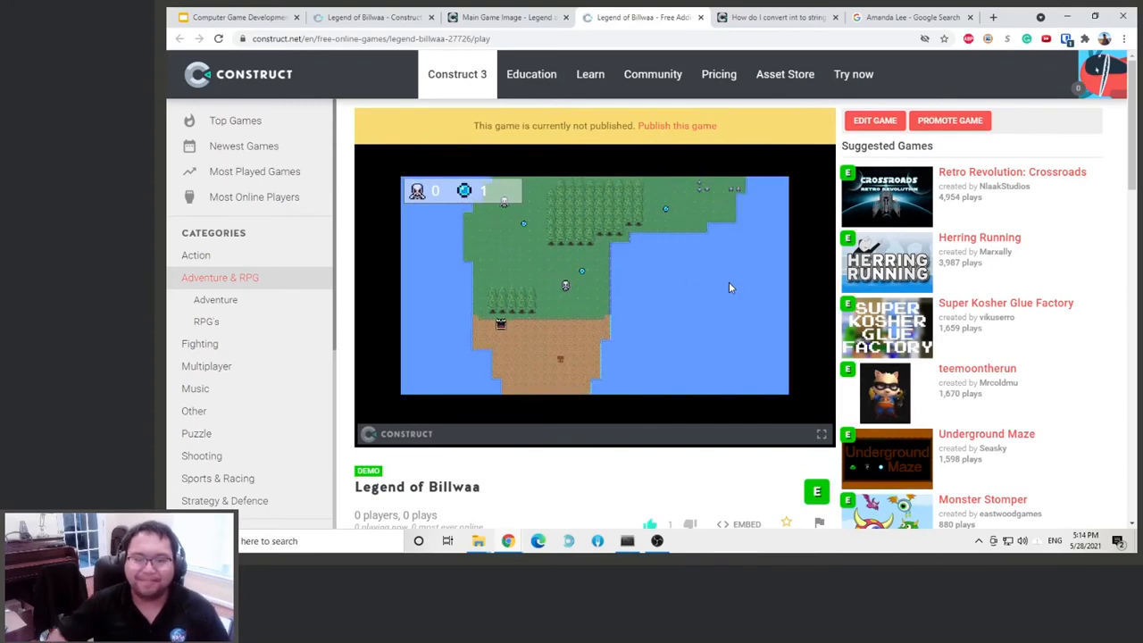
pyautogui.click(677, 125)
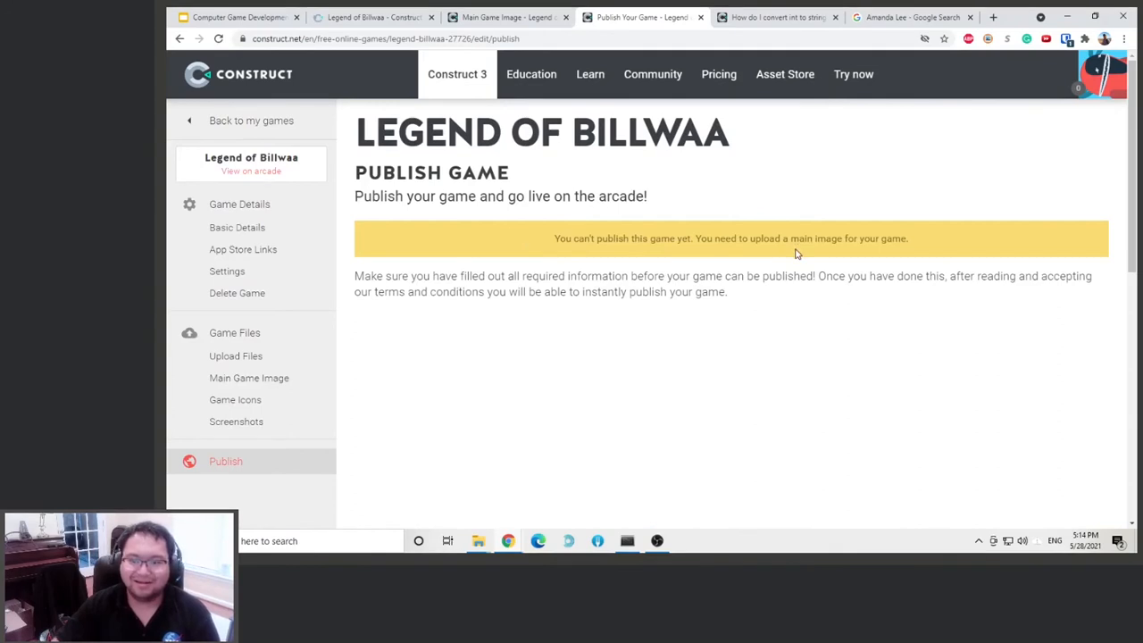
pyautogui.moveTo(720, 186)
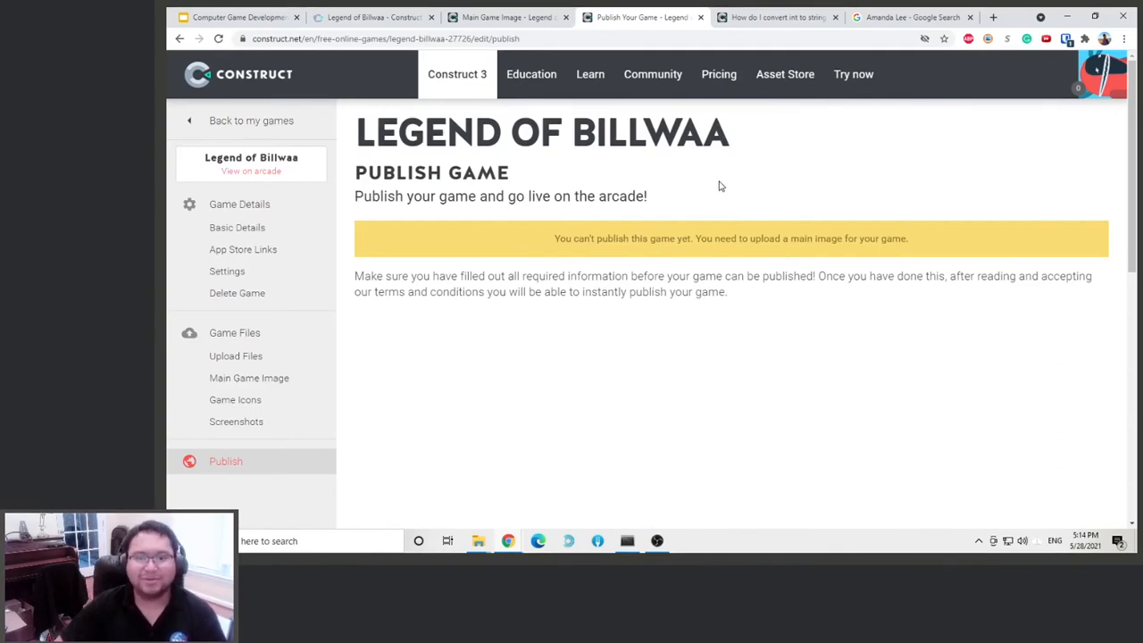
# Back in the Construct 3 editor, dismiss the export report and run a game preview.
pyautogui.click(373, 17)
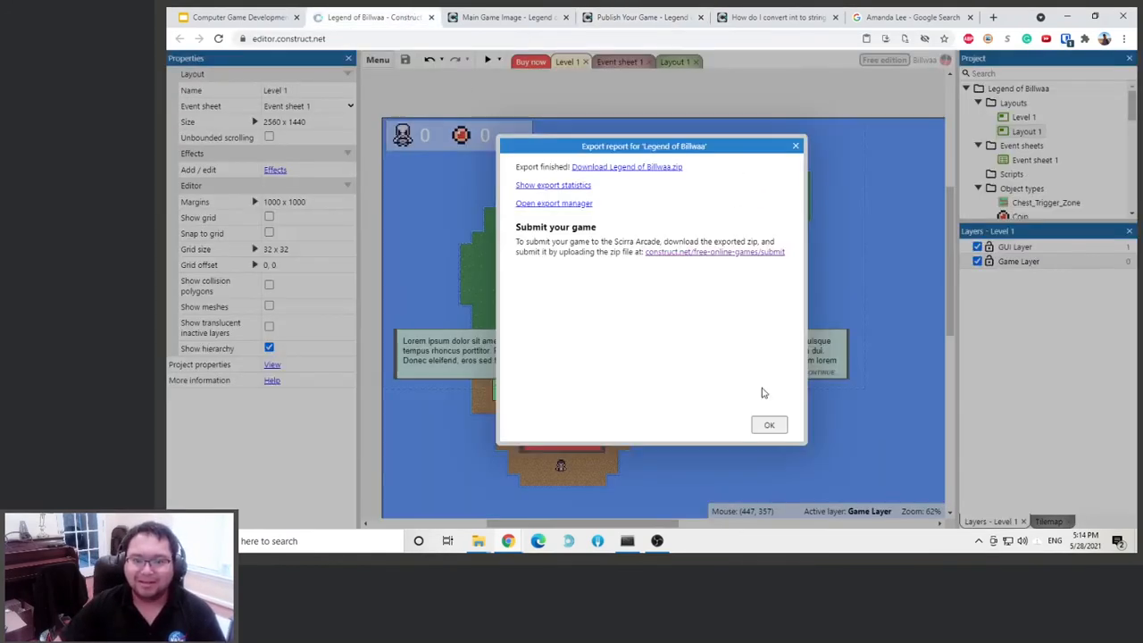
pyautogui.click(769, 424)
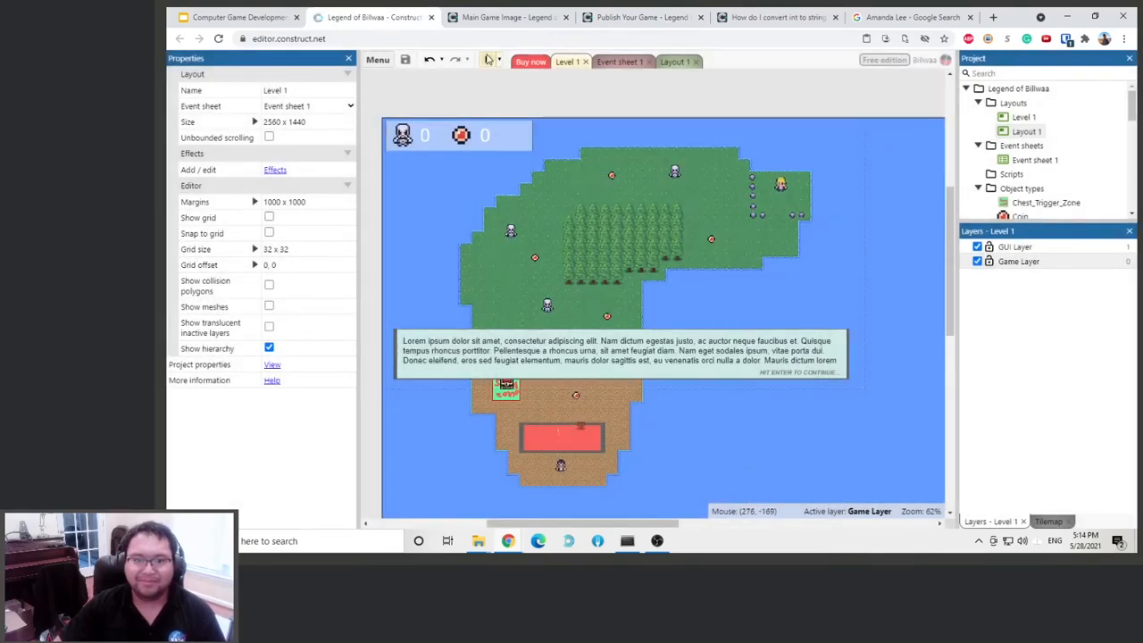
pyautogui.click(488, 58)
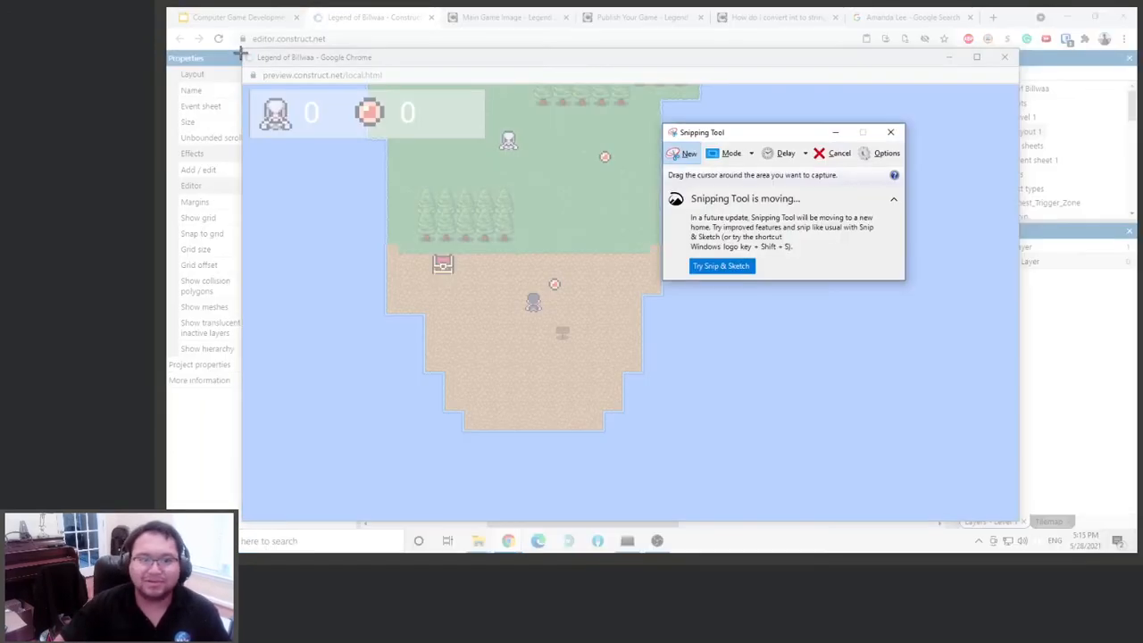
# Snip the game preview, save it as 'Screenshot' in the camp folder, and close both windows.
pyautogui.click(889, 132)
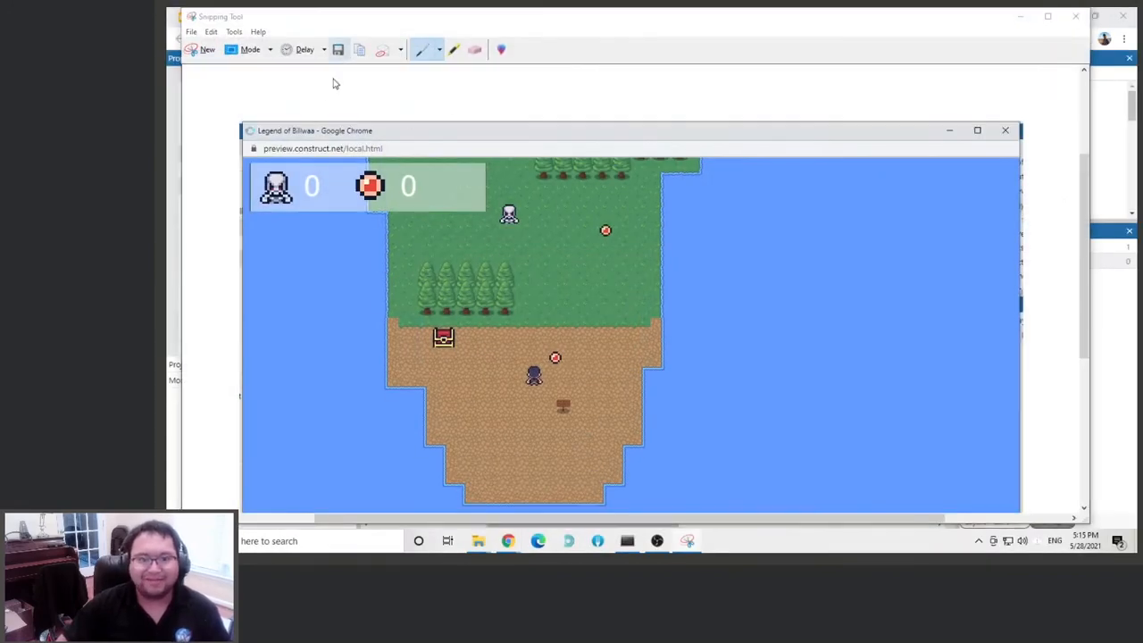
pyautogui.click(337, 49)
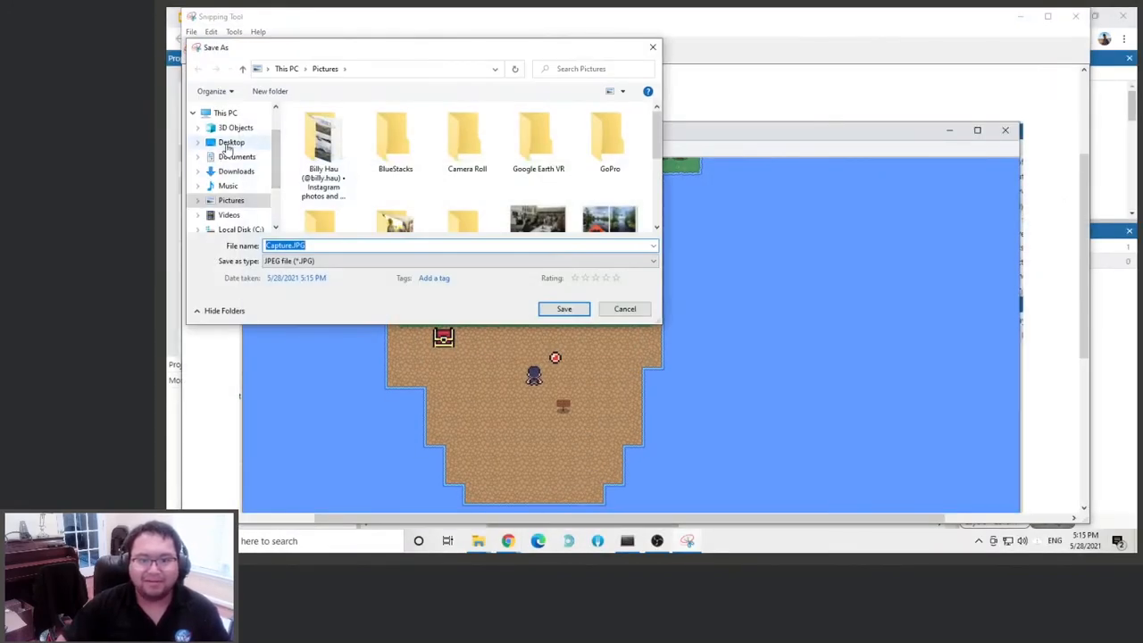
pyautogui.click(230, 142)
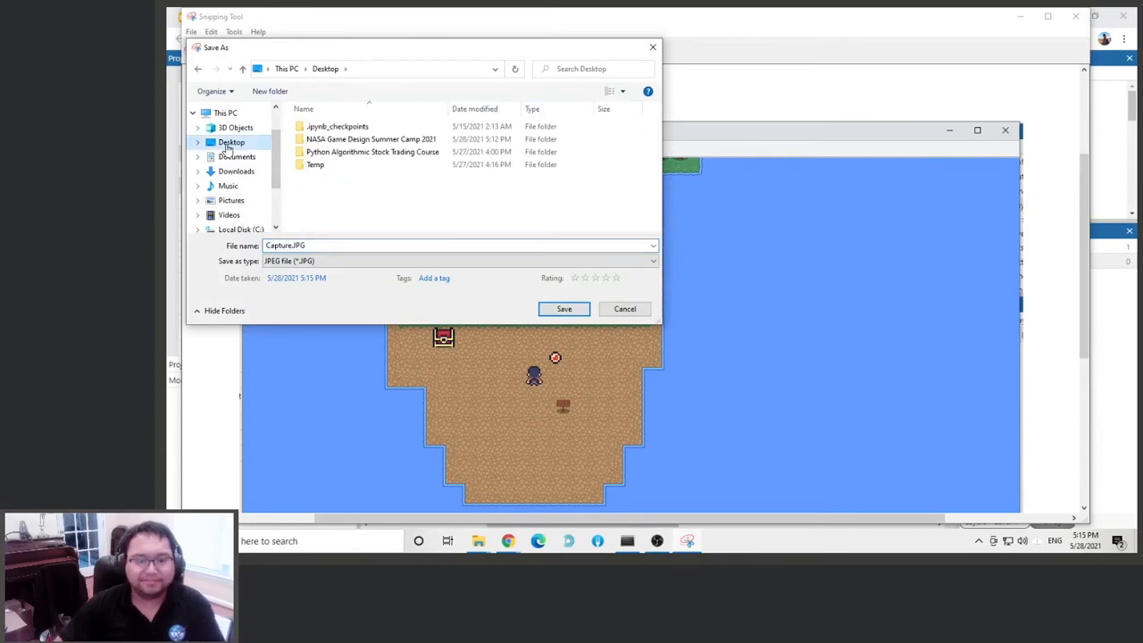
pyautogui.doubleClick(371, 138)
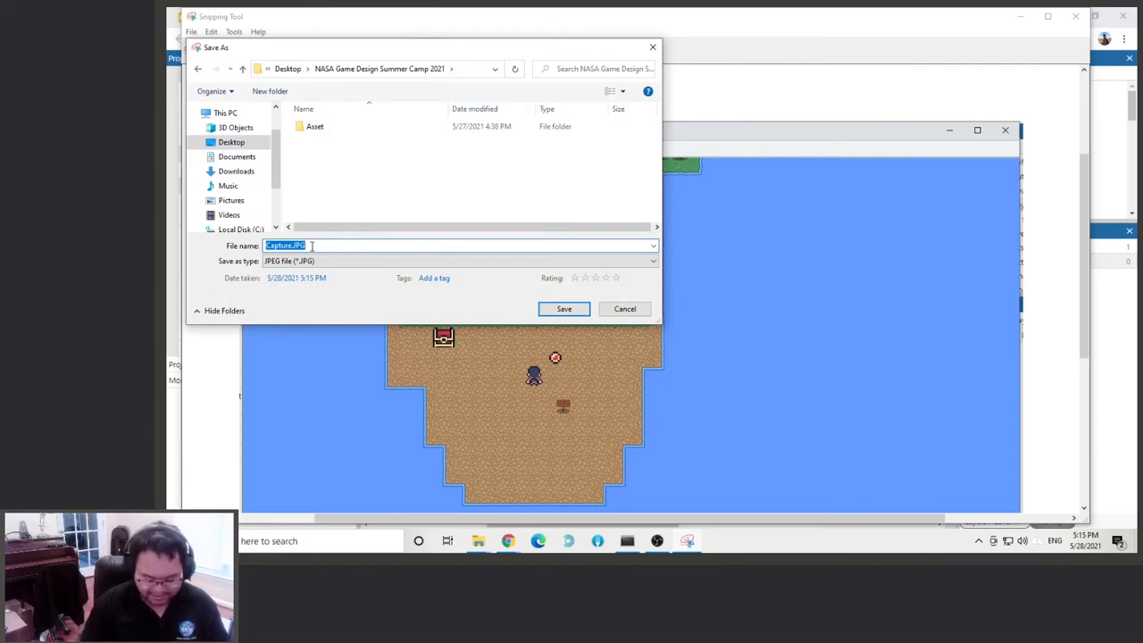
pyautogui.write('Scree')
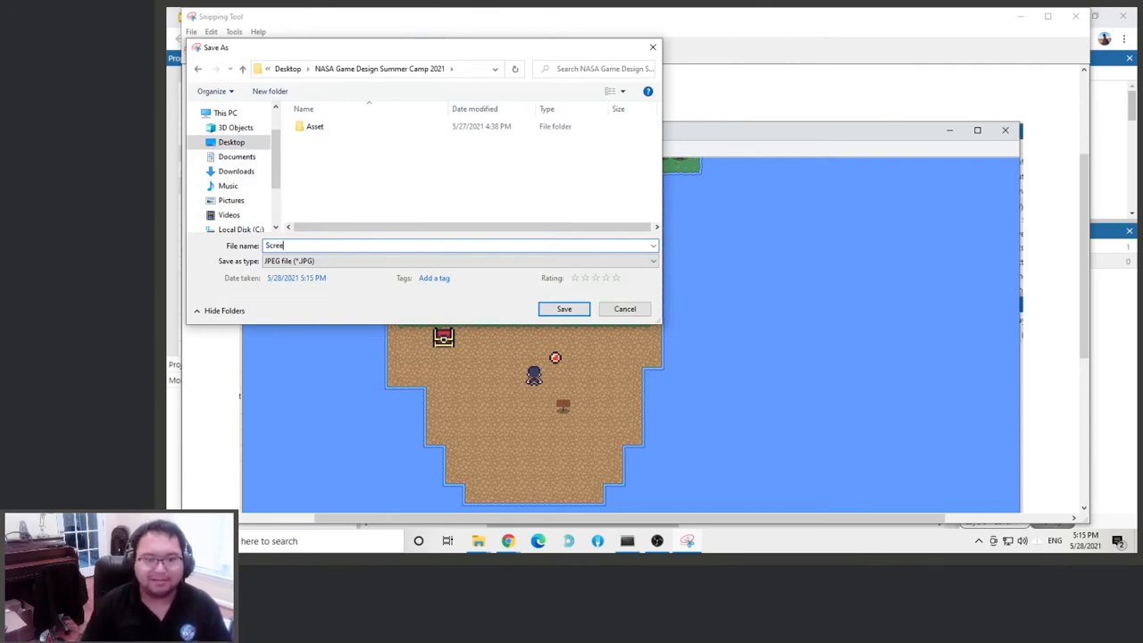
pyautogui.click(563, 308)
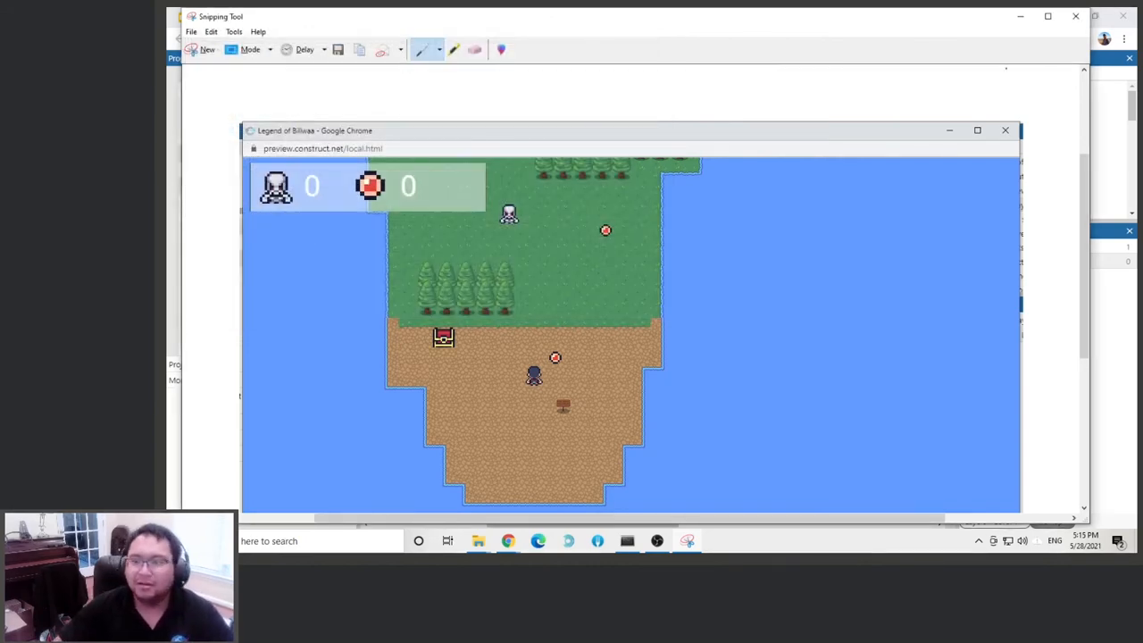
pyautogui.click(1075, 16)
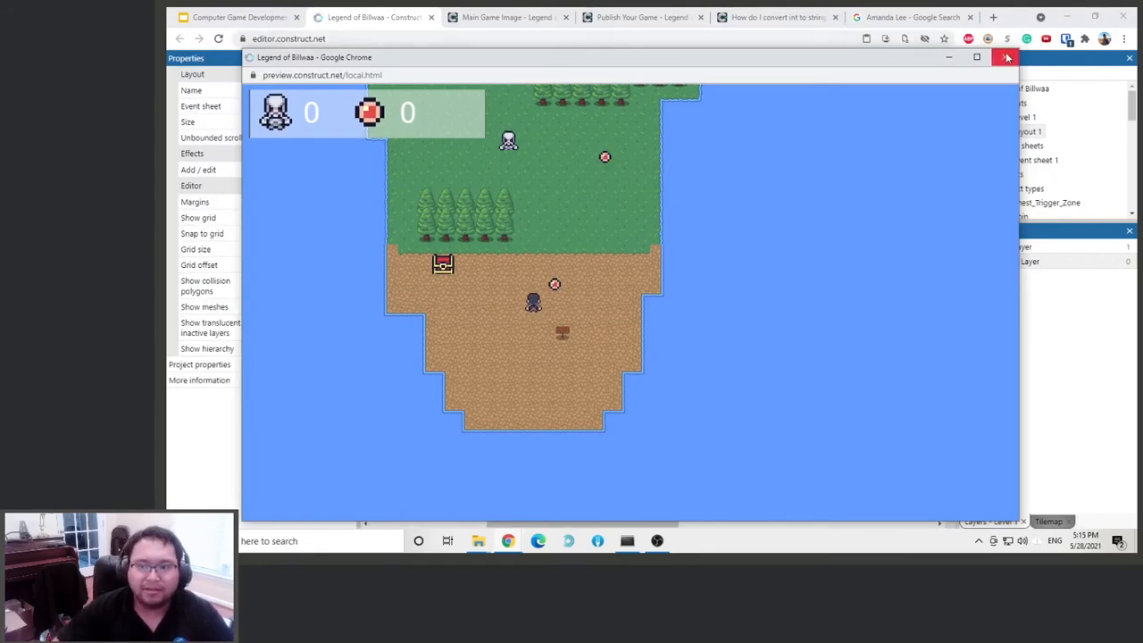
pyautogui.click(1007, 57)
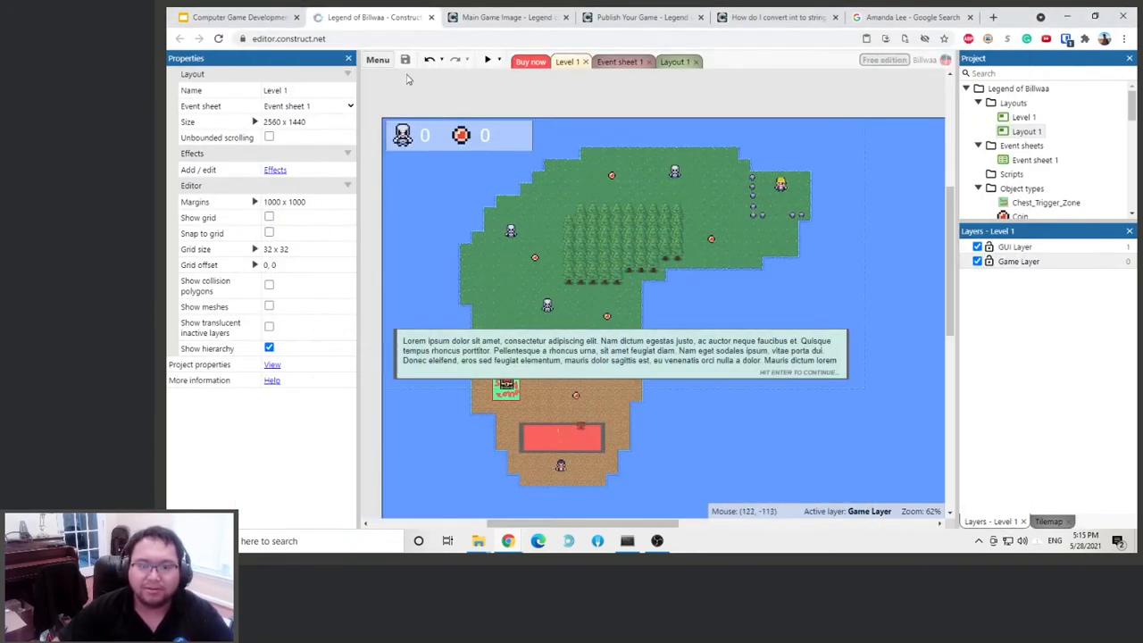
# Upload Screenshot.JPG as Legend of Billwaa's main game image, then open its arcade page.
pyautogui.click(507, 16)
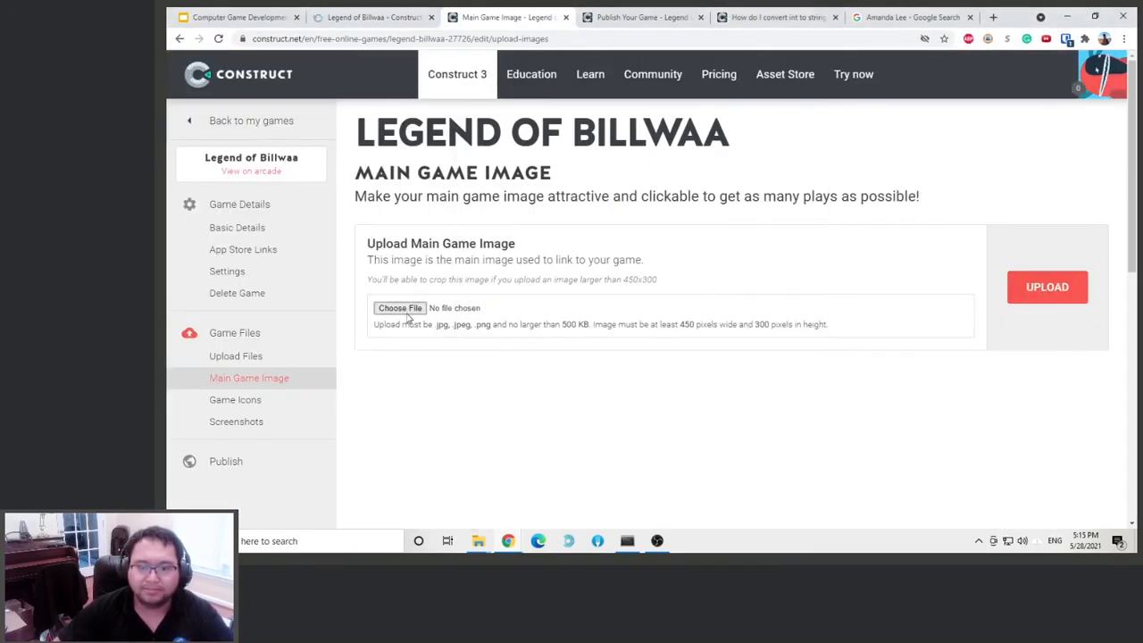
pyautogui.click(399, 307)
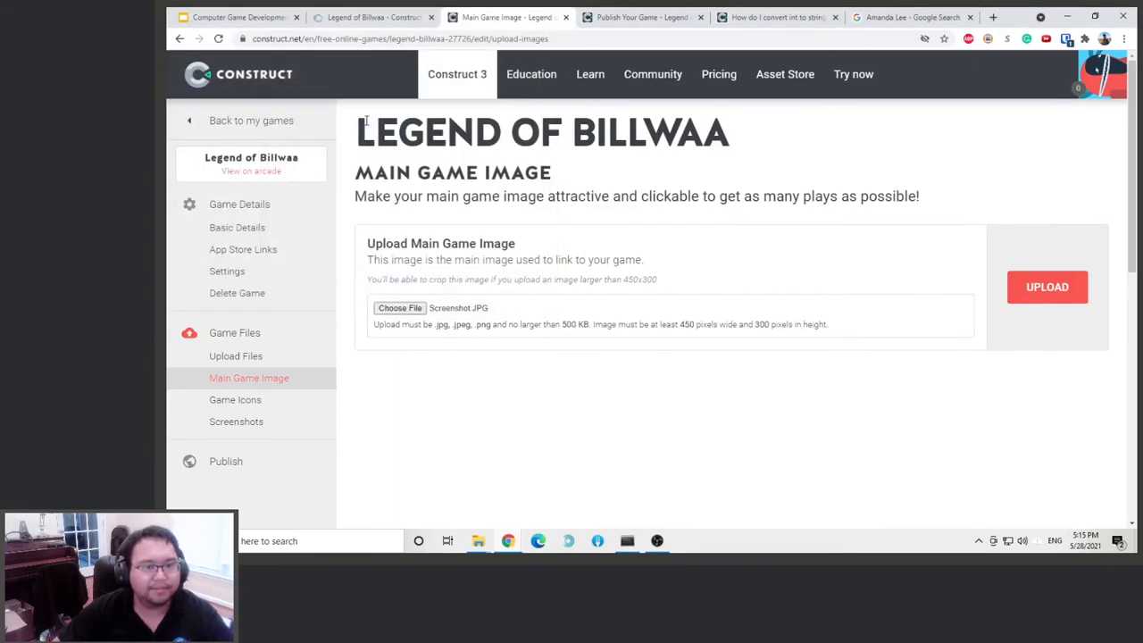
pyautogui.click(1046, 287)
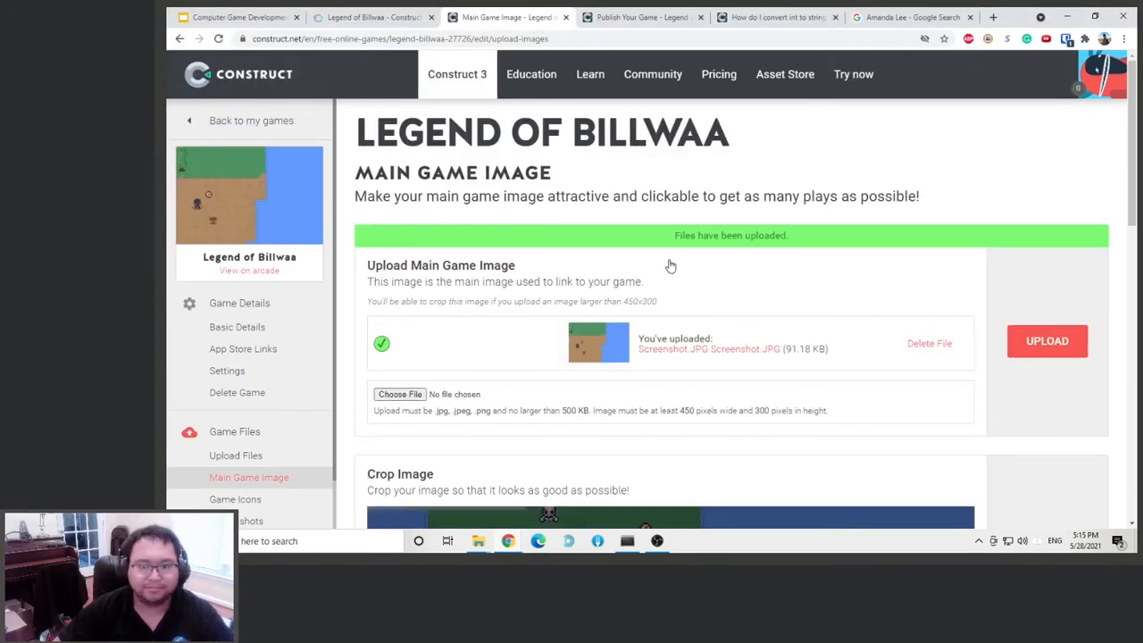
pyautogui.click(373, 17)
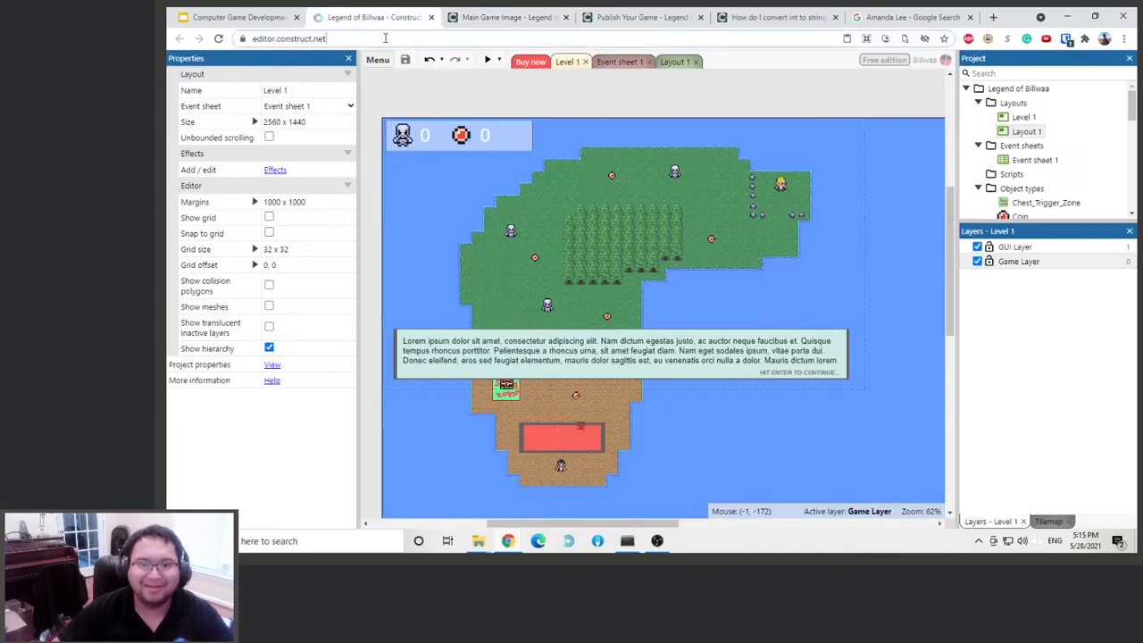
pyautogui.click(507, 17)
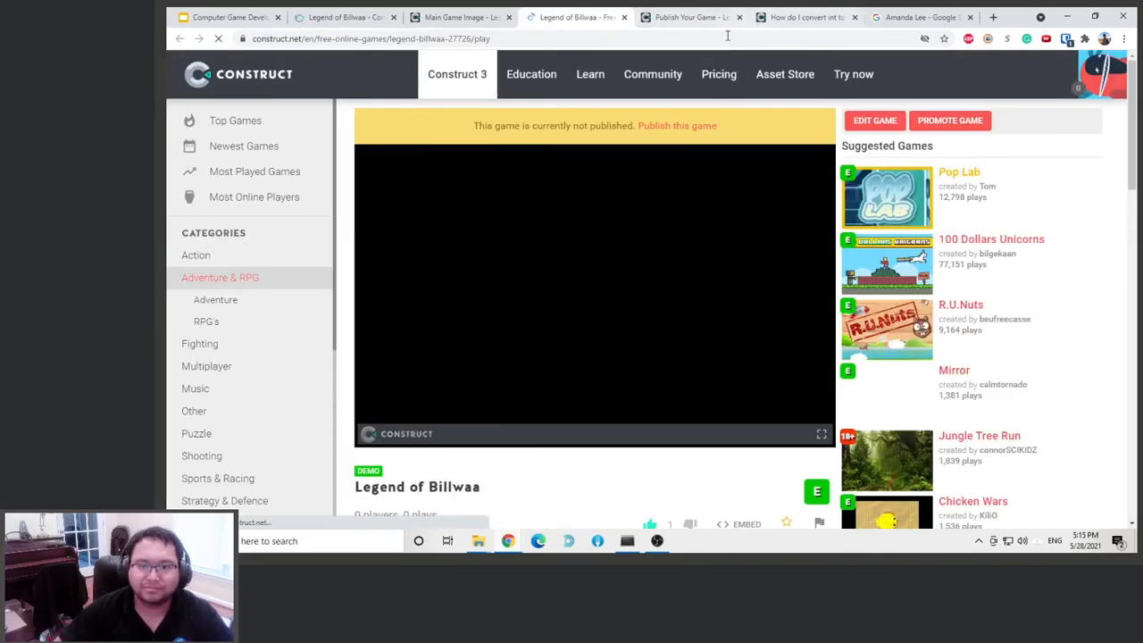
# Accept all three publishing terms and publish Legend of Billwaa live on the Arcade.
pyautogui.click(676, 125)
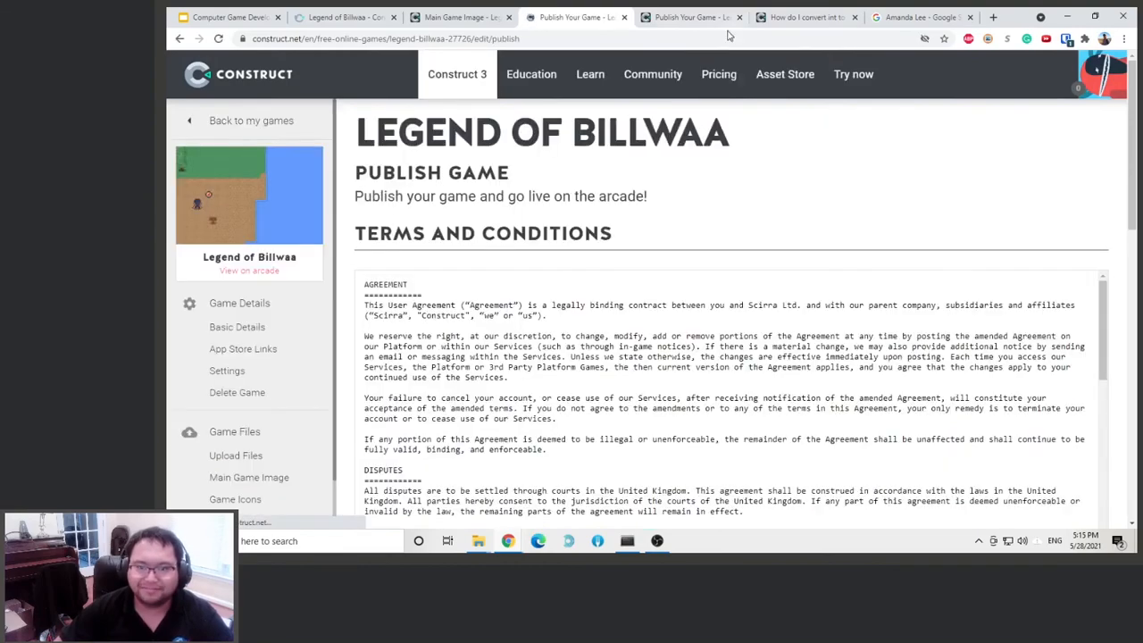
pyautogui.scroll(-3)
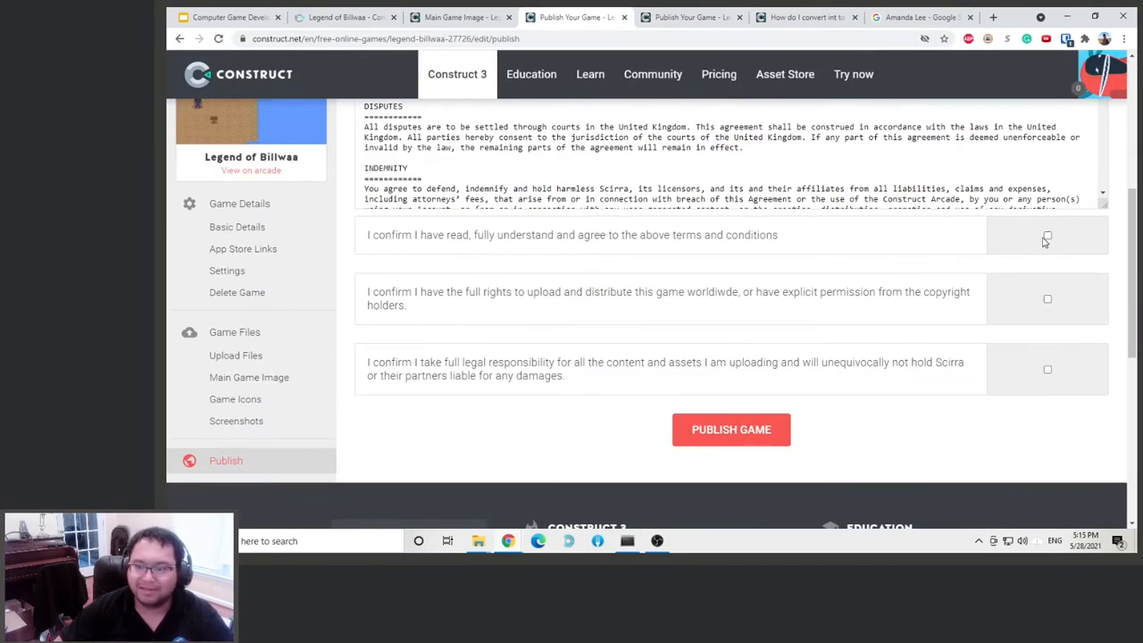
pyautogui.moveTo(1047, 302)
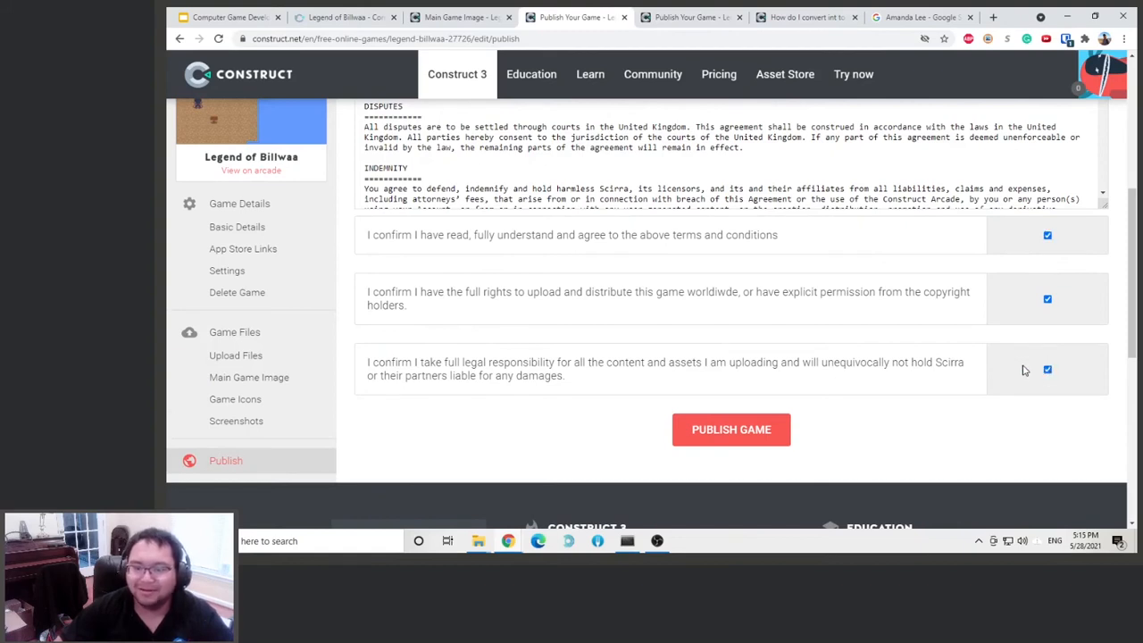
pyautogui.moveTo(739, 384)
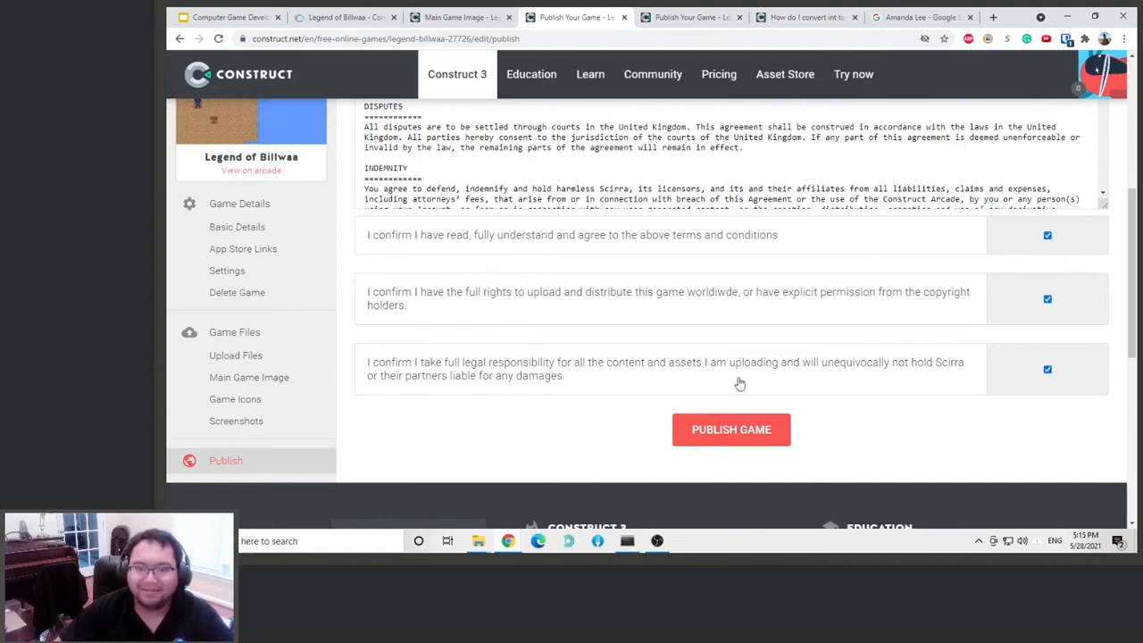
pyautogui.click(731, 429)
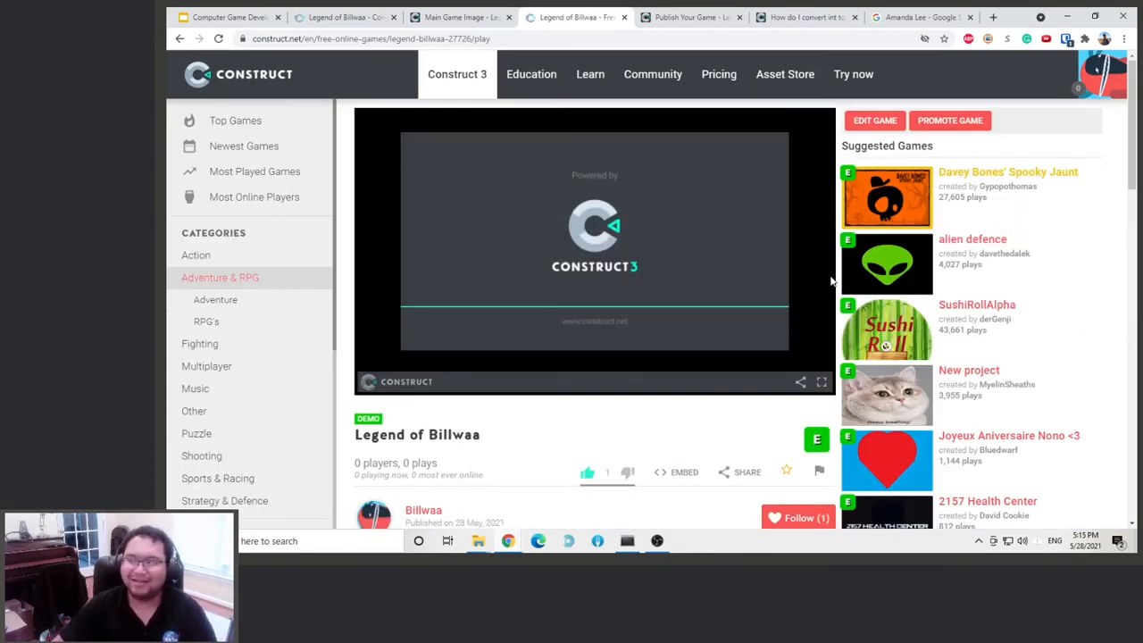
pyautogui.moveTo(821, 274)
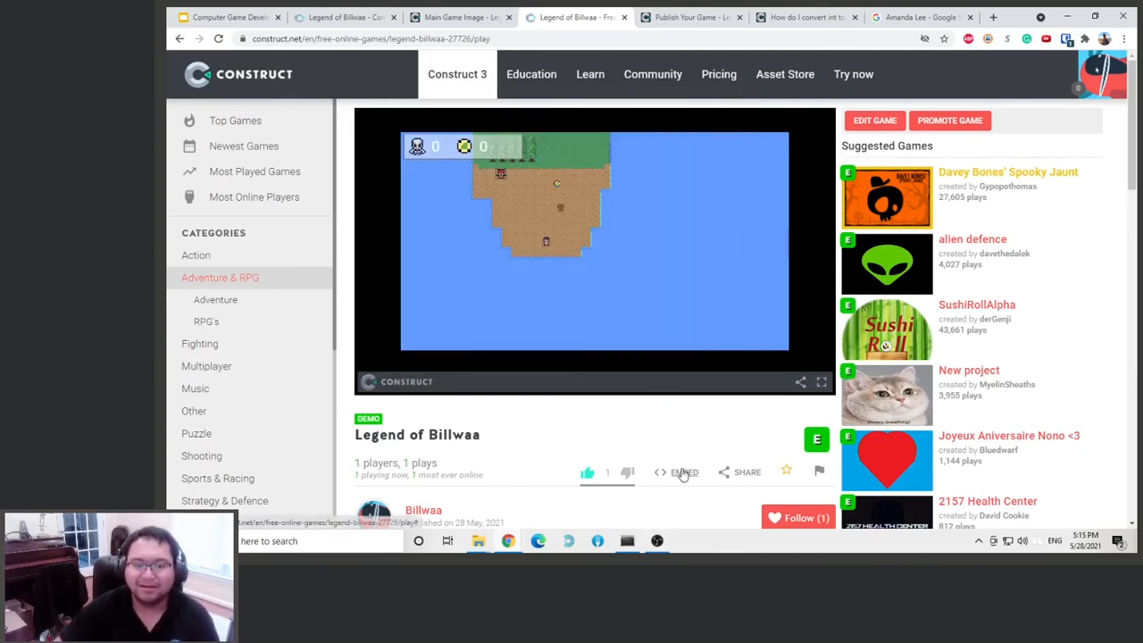
# Play Legend of Billwaa full screen, exit with Esc, and scroll down to the share link.
pyautogui.click(820, 381)
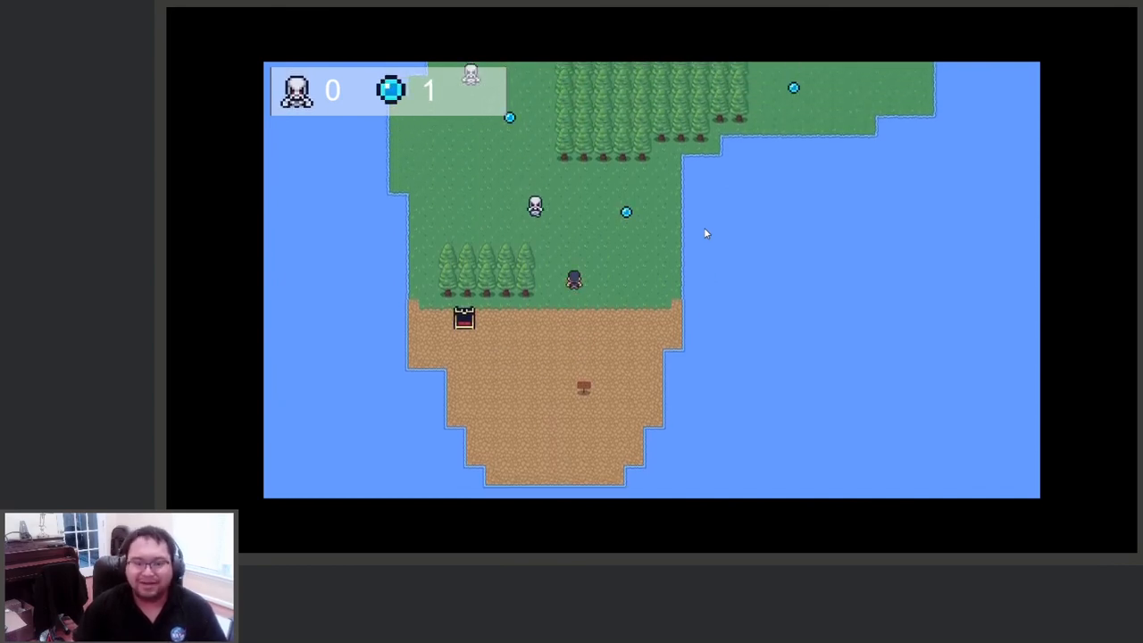
pyautogui.press('Escape')
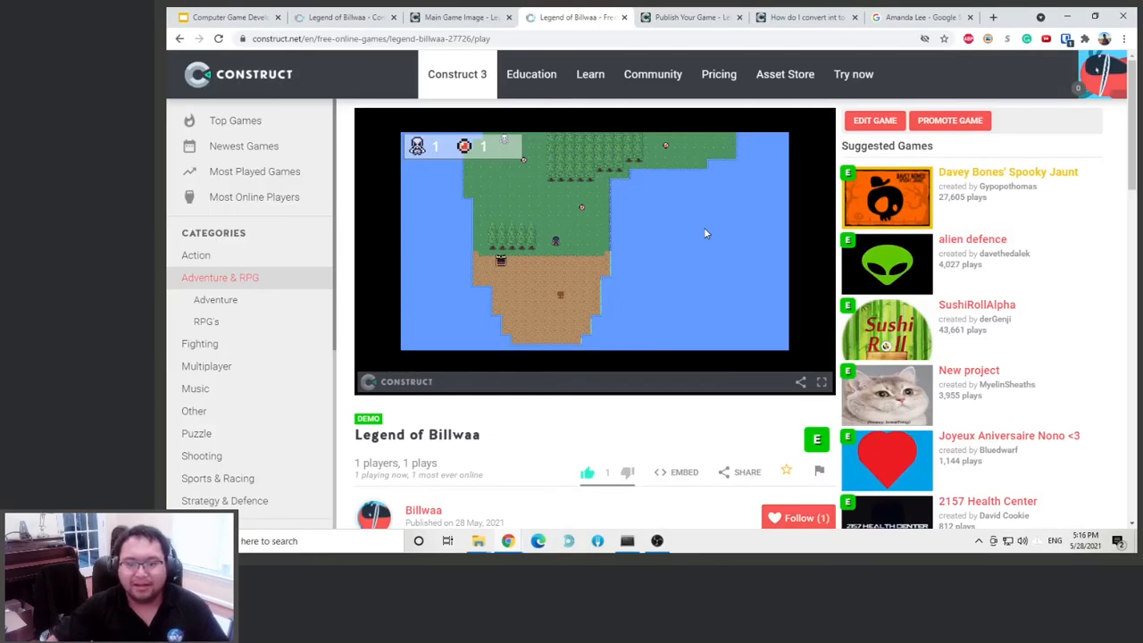
pyautogui.scroll(-3)
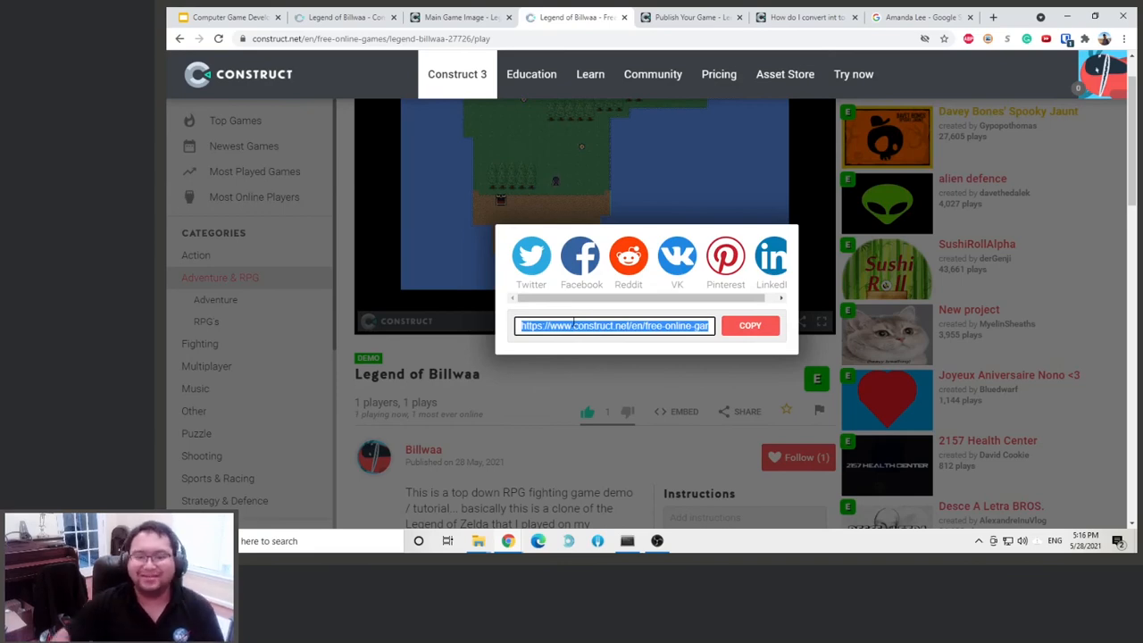
pyautogui.click(542, 391)
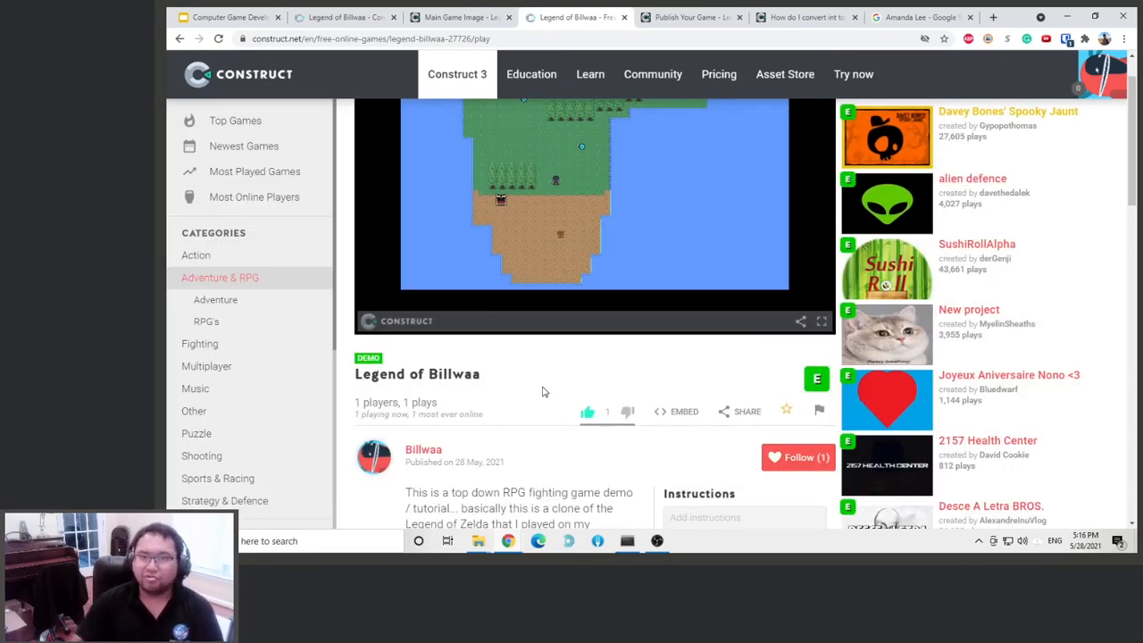